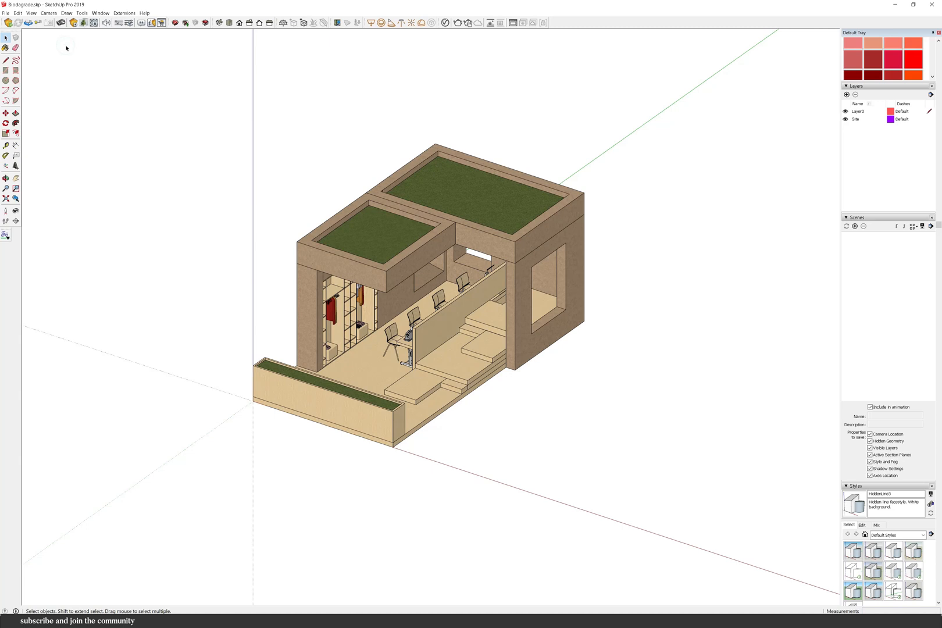
- Switch the camera to Parallel Projection and jump to the Iso standard view of the building
click(49, 12)
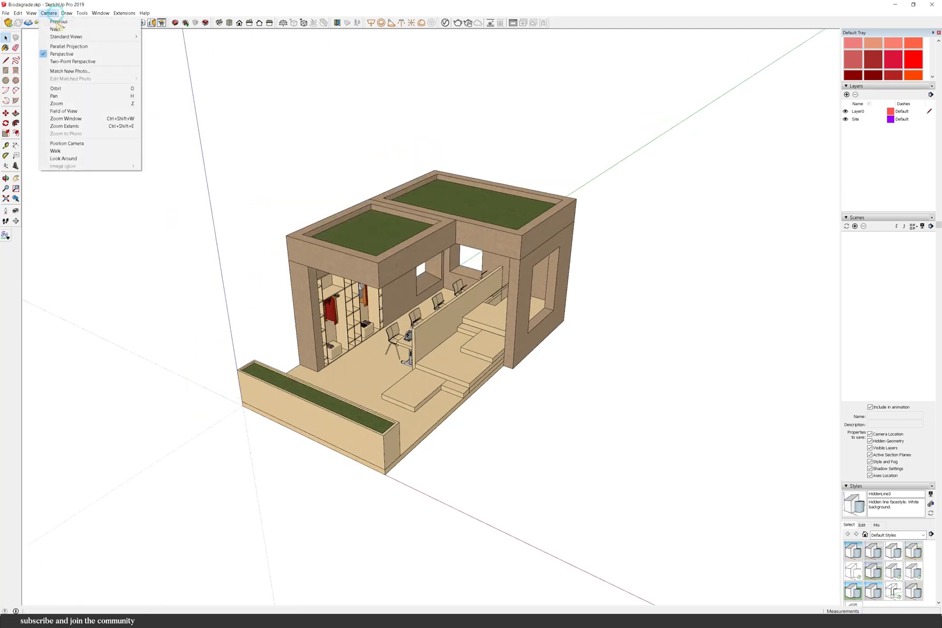
click(68, 47)
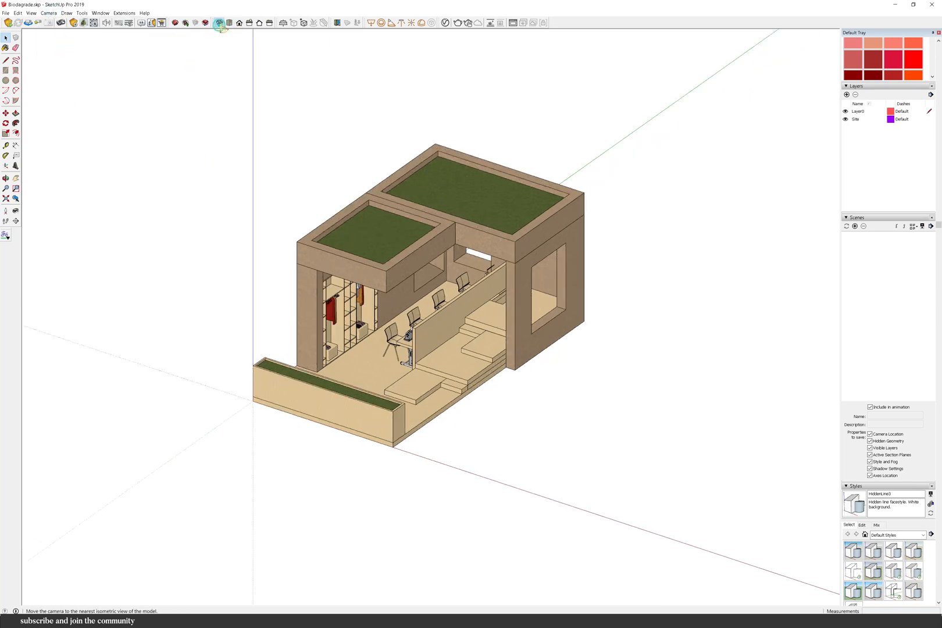
click(855, 226)
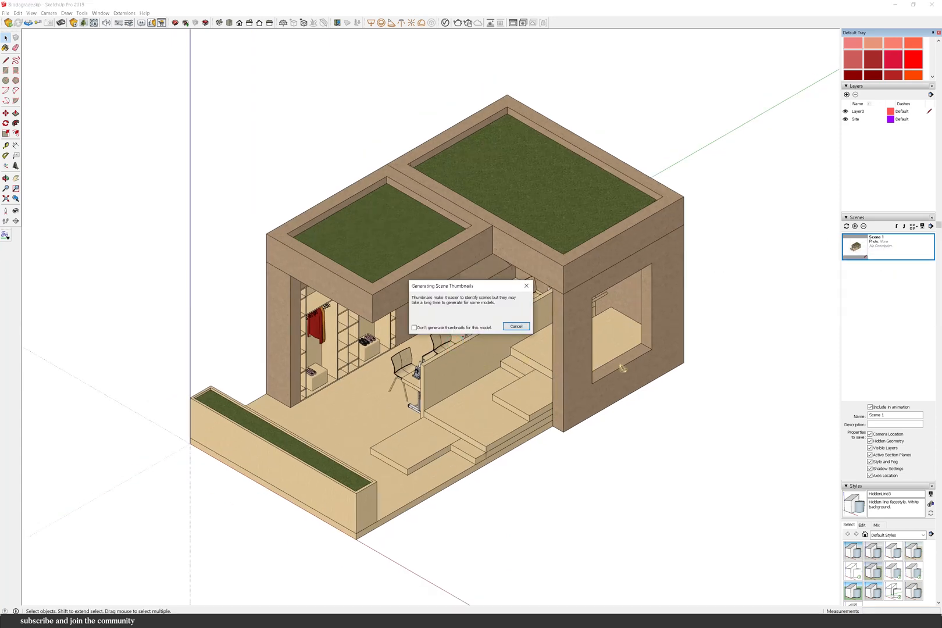
- Orbit to another isometric angle and save the view as an additional scene
click(515, 327)
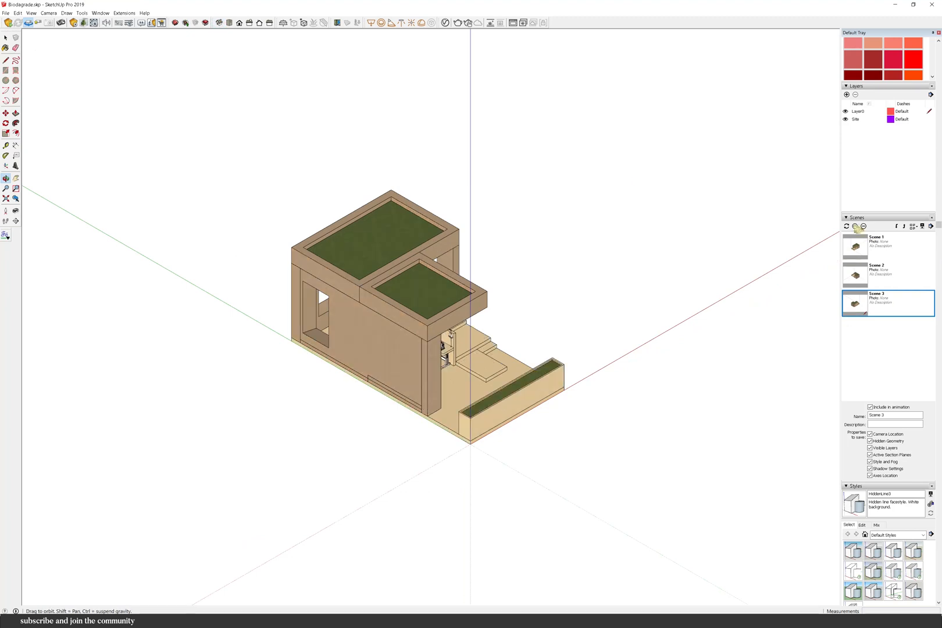
click(855, 226)
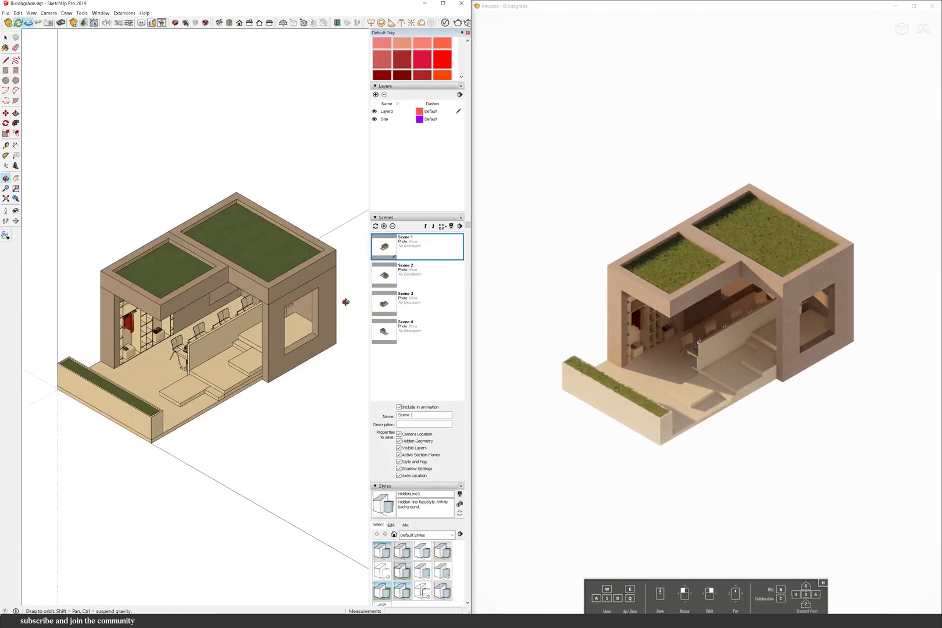
- Open Enscape's Visual Settings to reach the Atmosphere options with White Background enabled
click(416, 275)
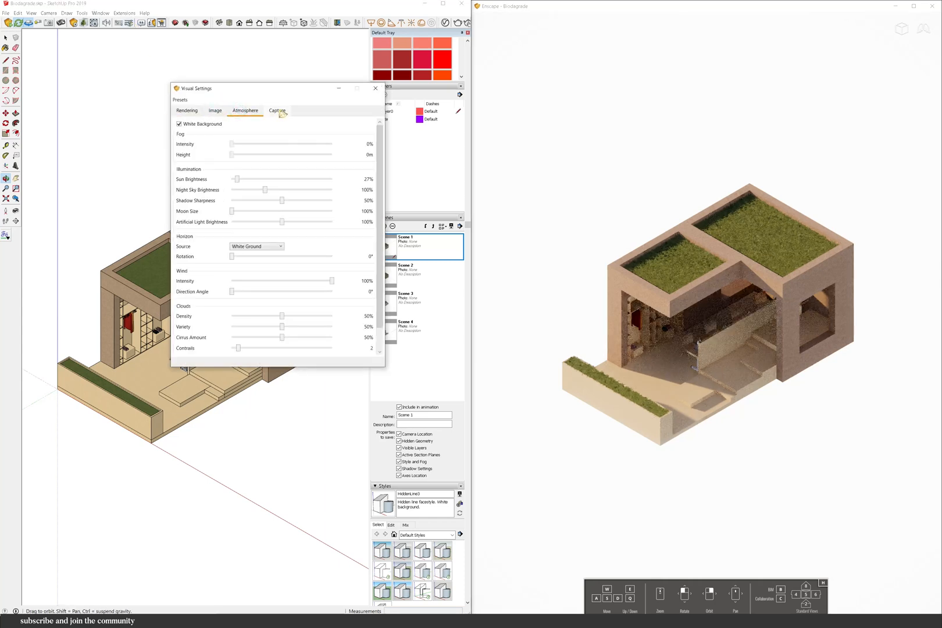
- In the Capture settings, set the render Resolution to Custom for PNG output
click(277, 111)
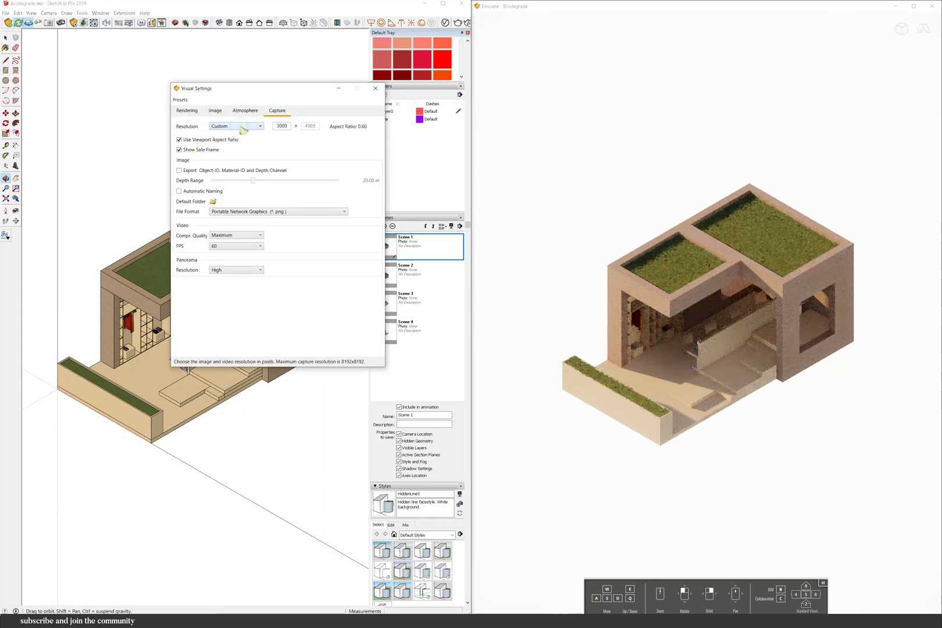
click(235, 127)
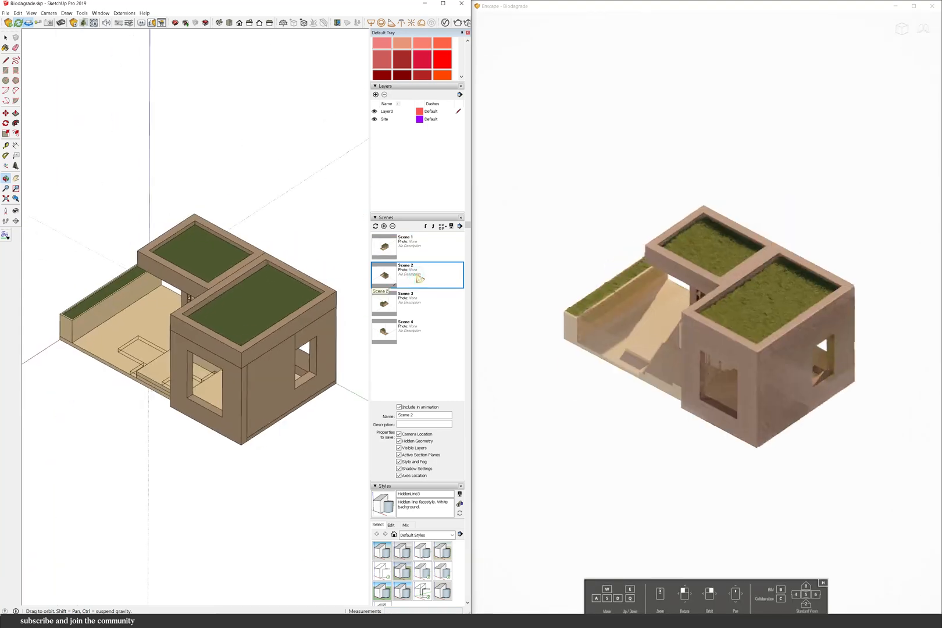
- Activate Scene 3 and start Enscape Batch Rendering of the saved scenes via Extensions
click(123, 13)
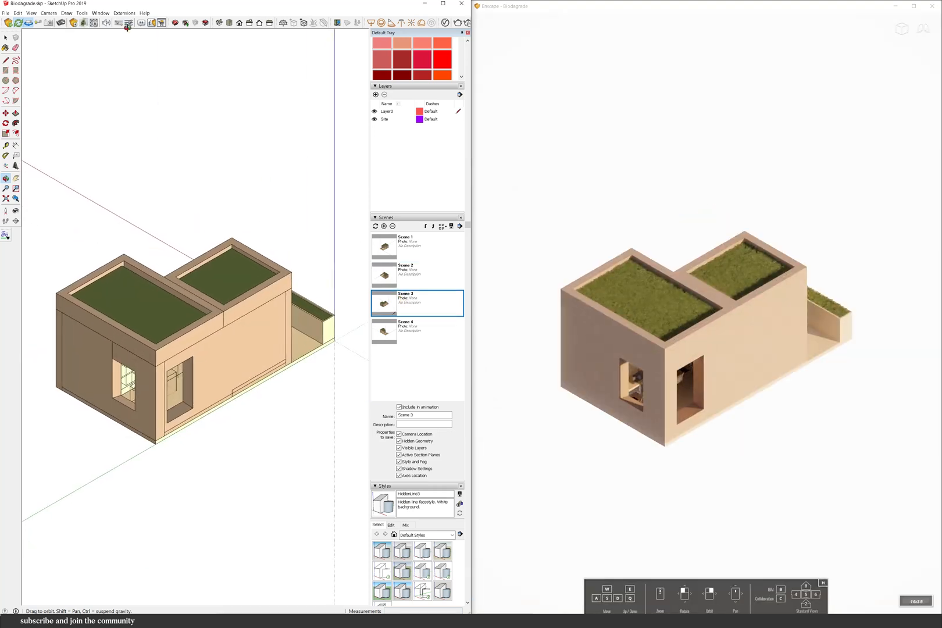
click(123, 13)
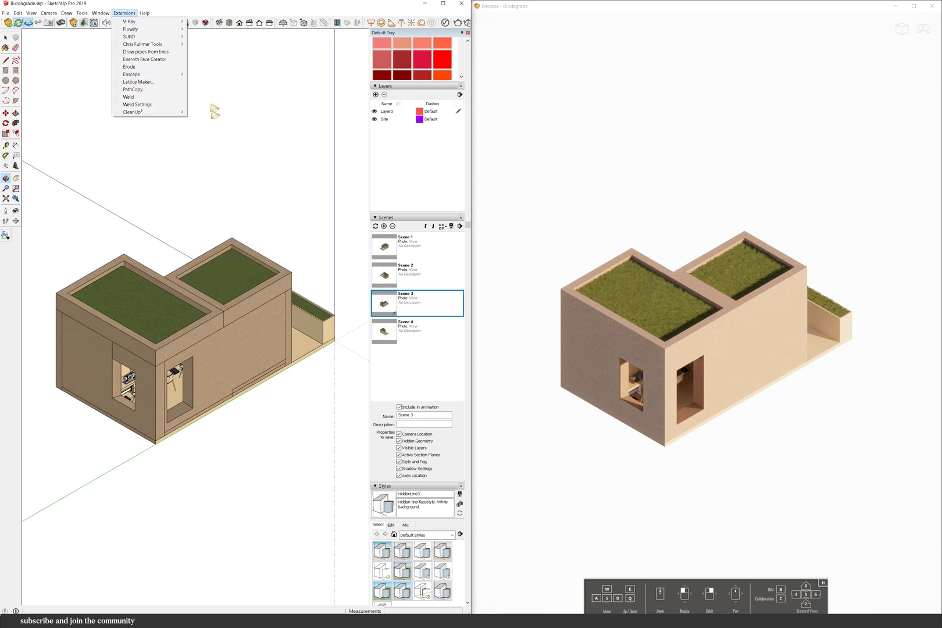
mouse_move(132, 75)
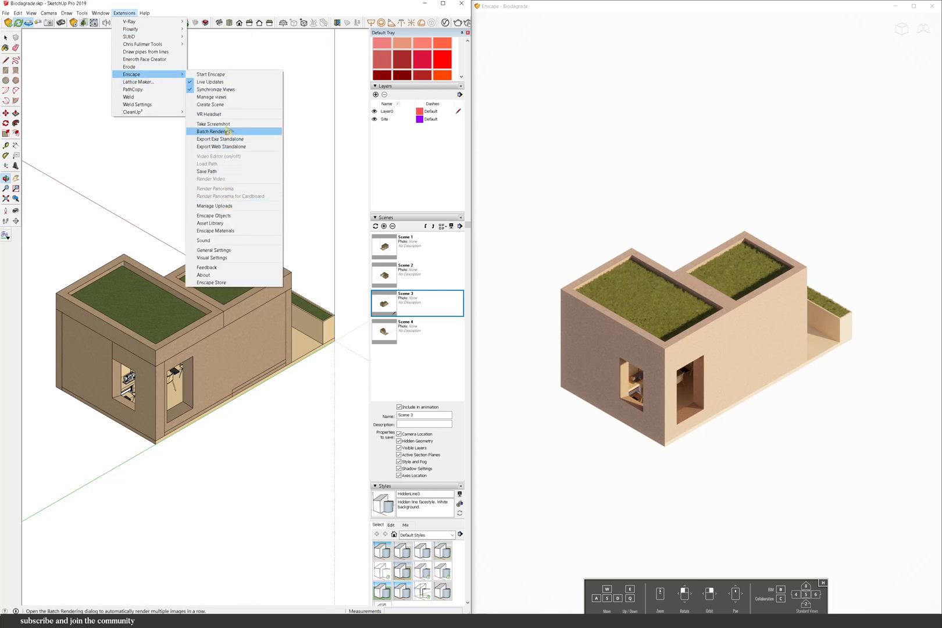
click(213, 131)
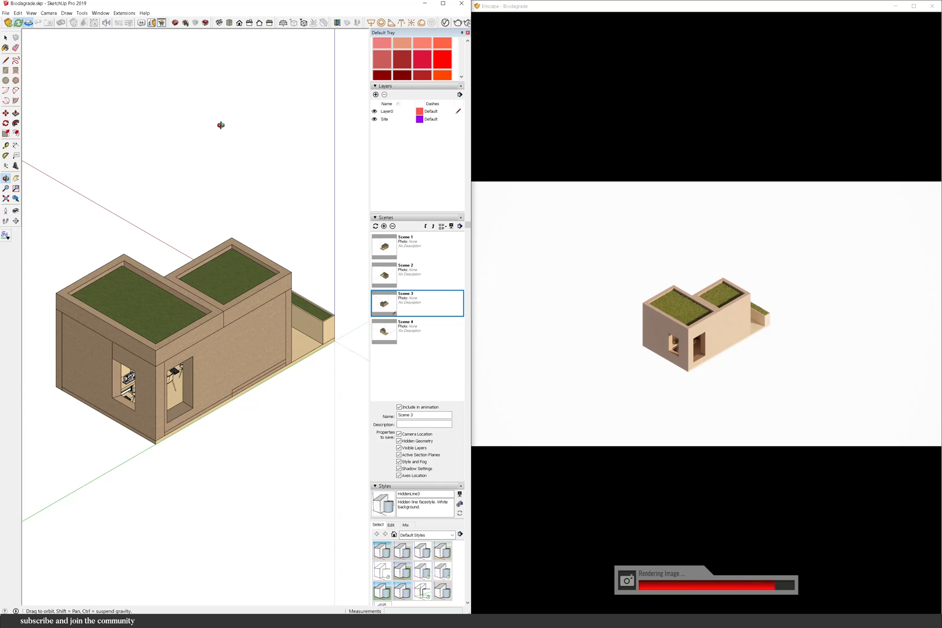
- Preview Scene 4 in Enscape, then return to Scene 1's isometric view
click(416, 332)
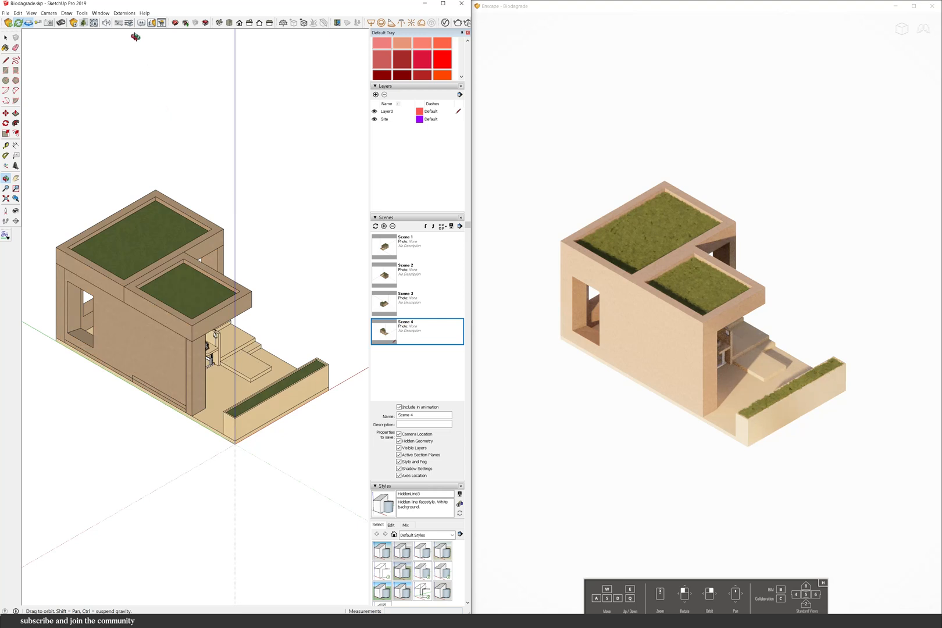
click(124, 13)
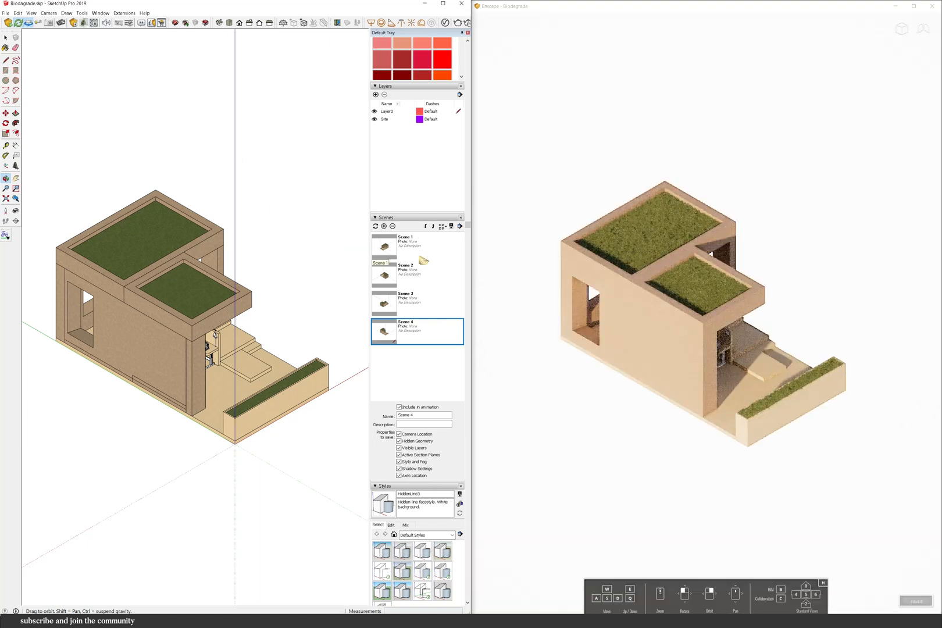
click(406, 237)
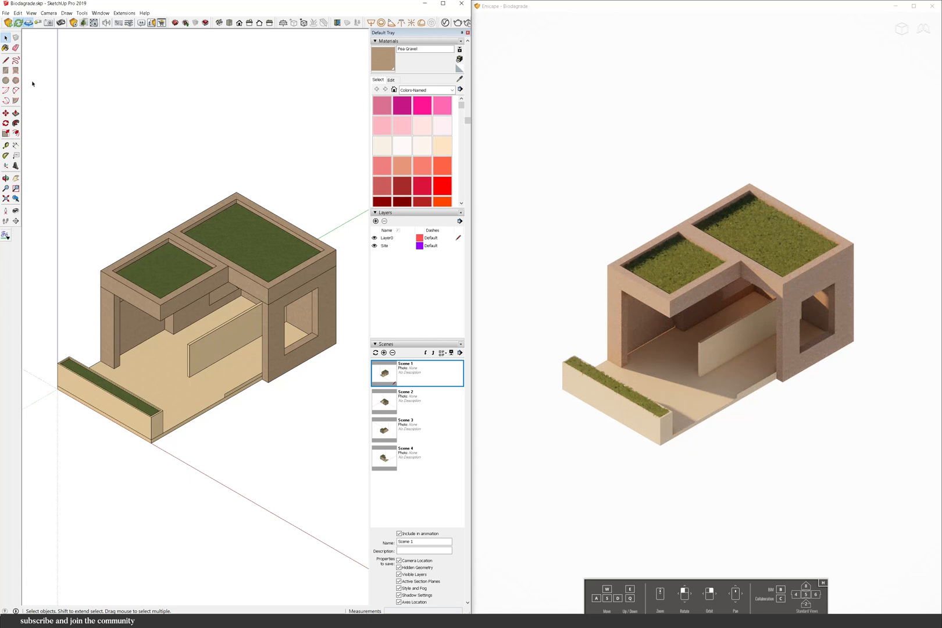
- Open the roof component for editing via its right-click Edit Component option
right_click(112, 390)
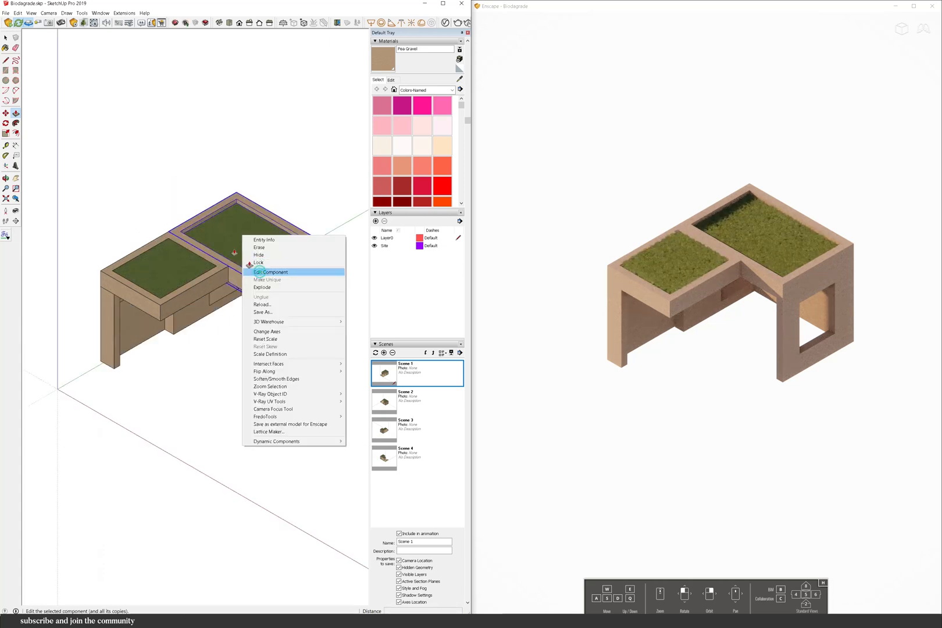
click(269, 273)
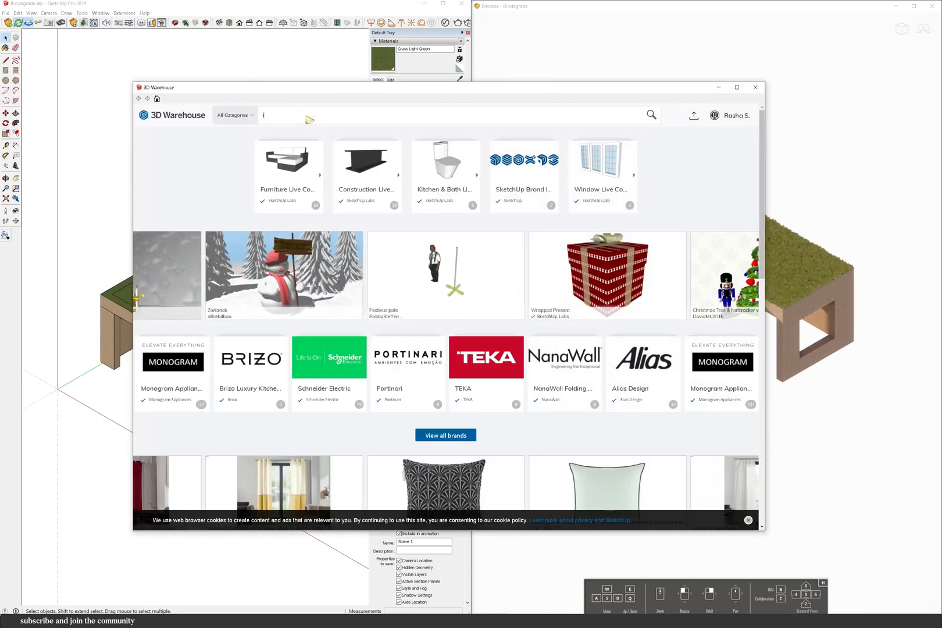
- Search 3D Warehouse for 'Ivy', pick the ivy plant 2 model and load it straight into the model
text(Ivy)
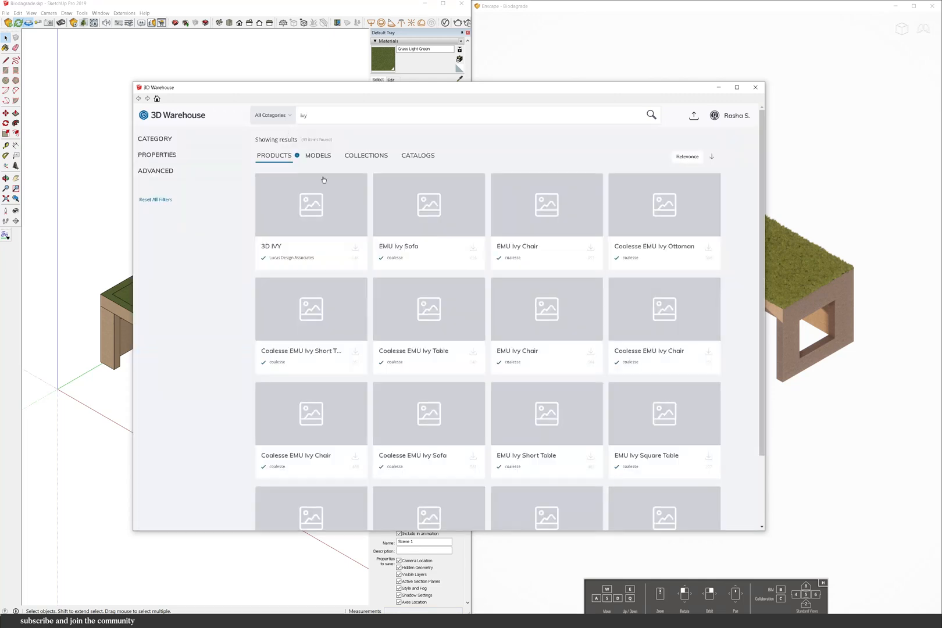
click(318, 155)
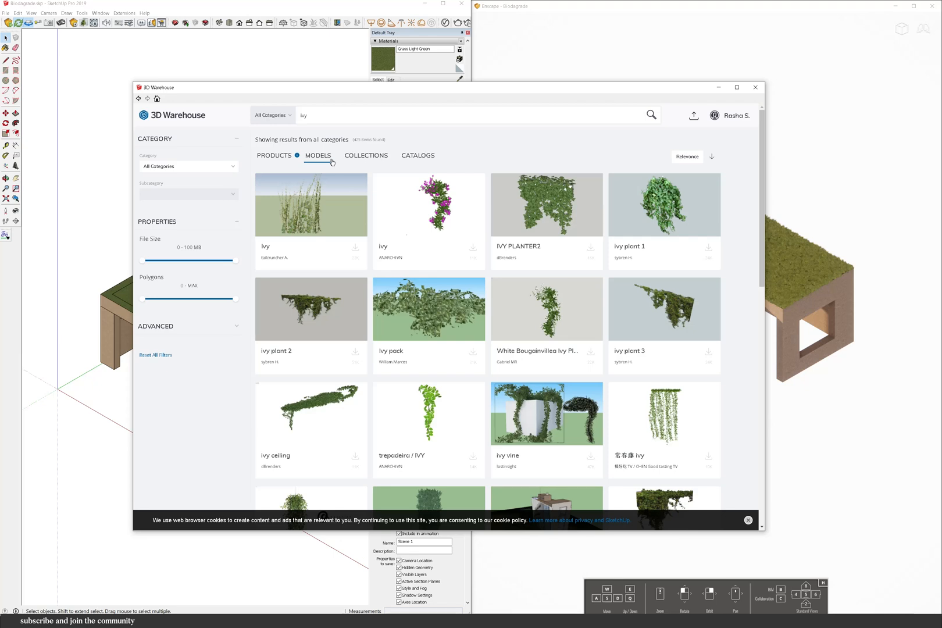
click(311, 308)
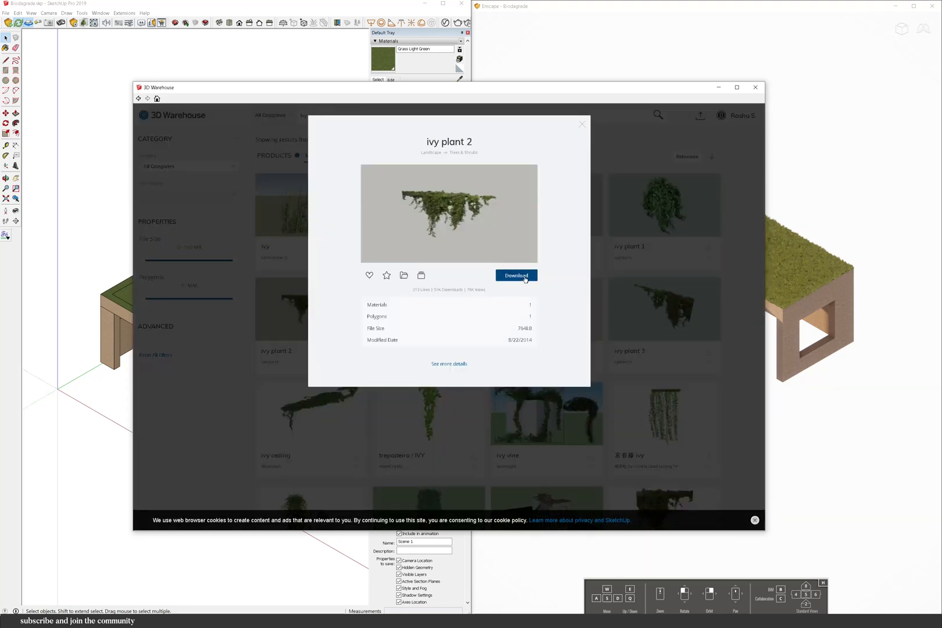
click(515, 276)
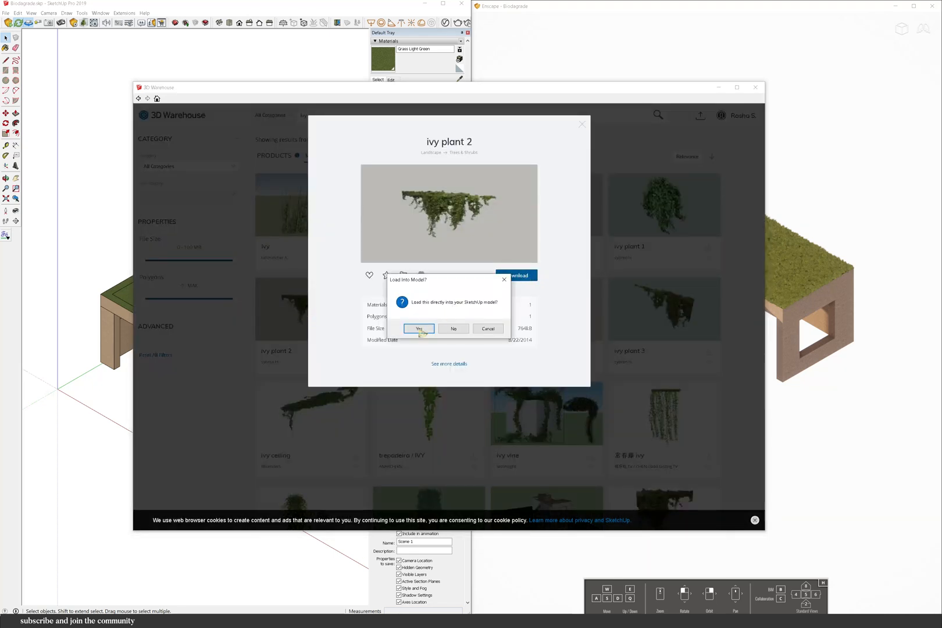
click(419, 329)
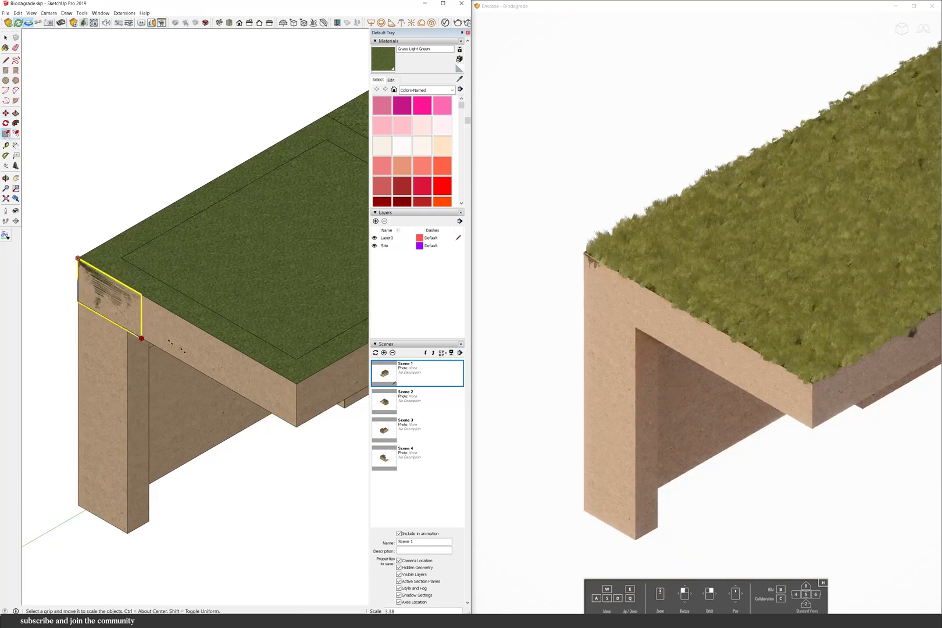
- Scale the ivy to fit the roof edge and place copies along it, including above the opening
drag(142, 337, 261, 491)
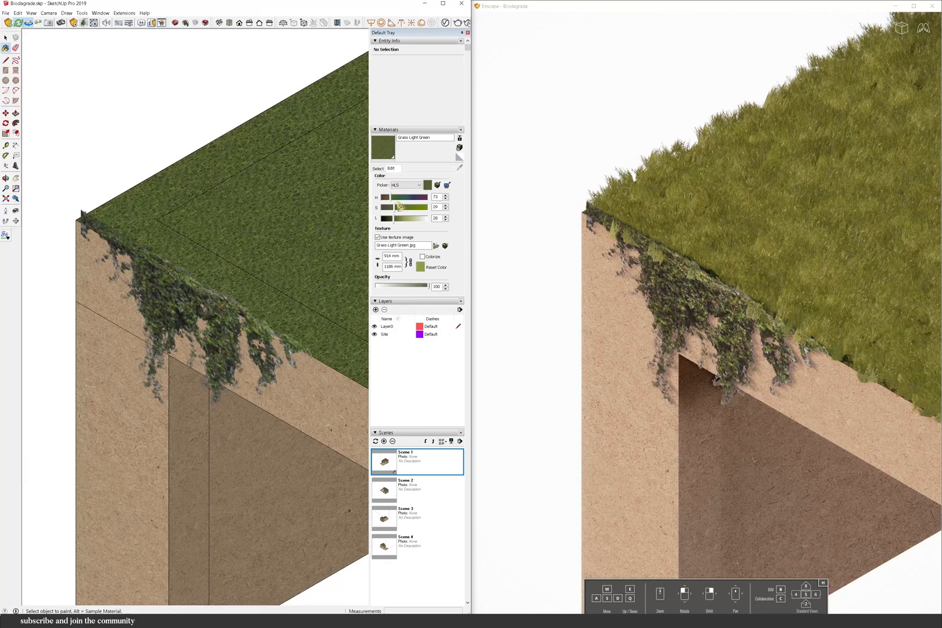
drag(396, 214, 388, 213)
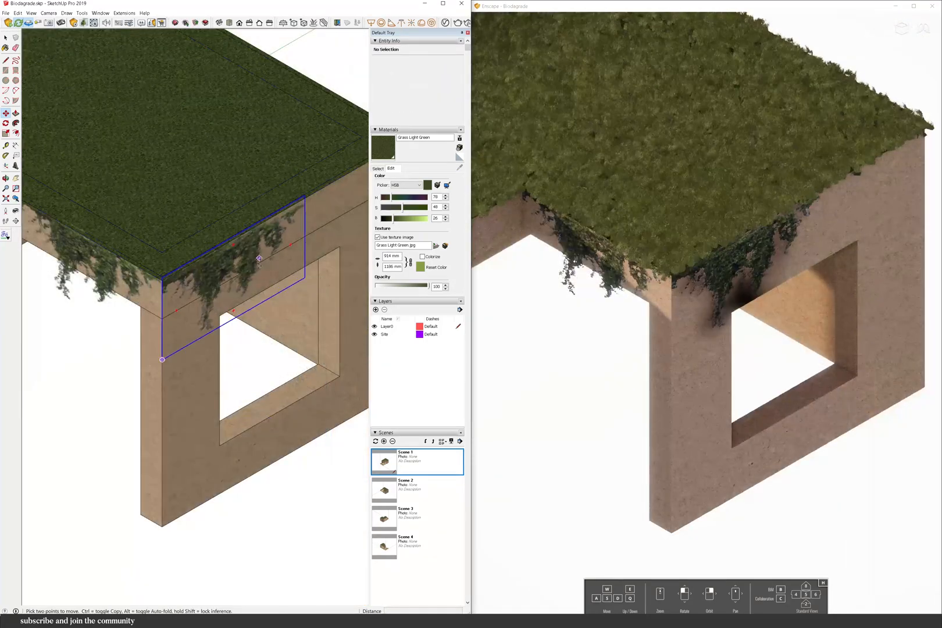
drag(258, 258, 192, 282)
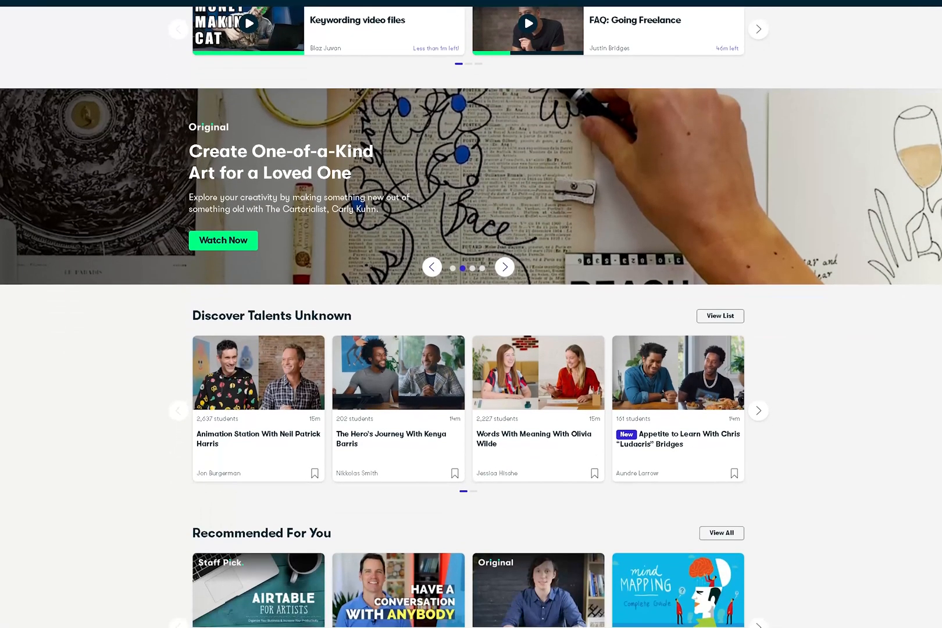
- Scroll the Skillshare home page and browse the class categories from the top navigation
scroll(down, 3)
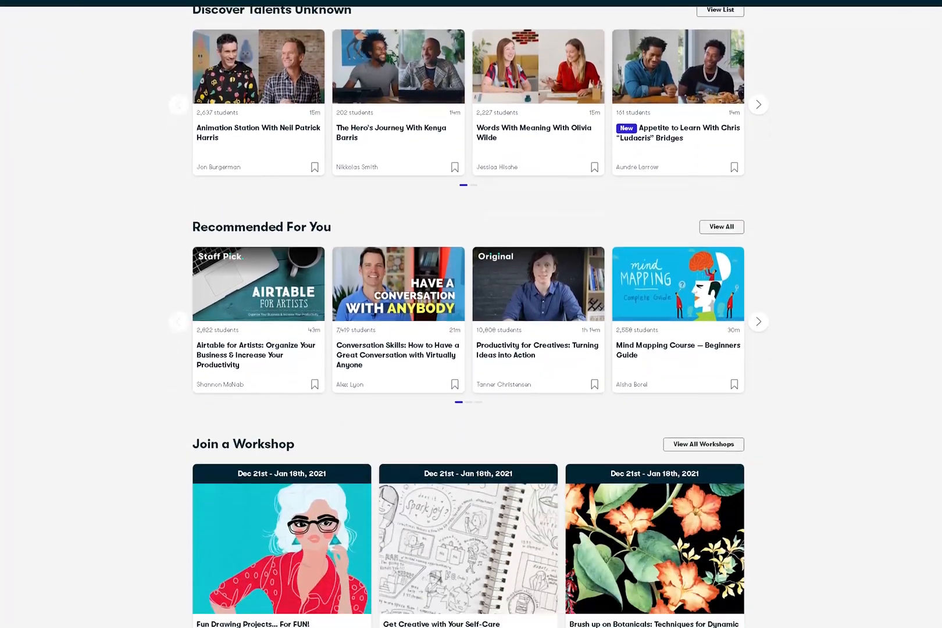
scroll(down, 3)
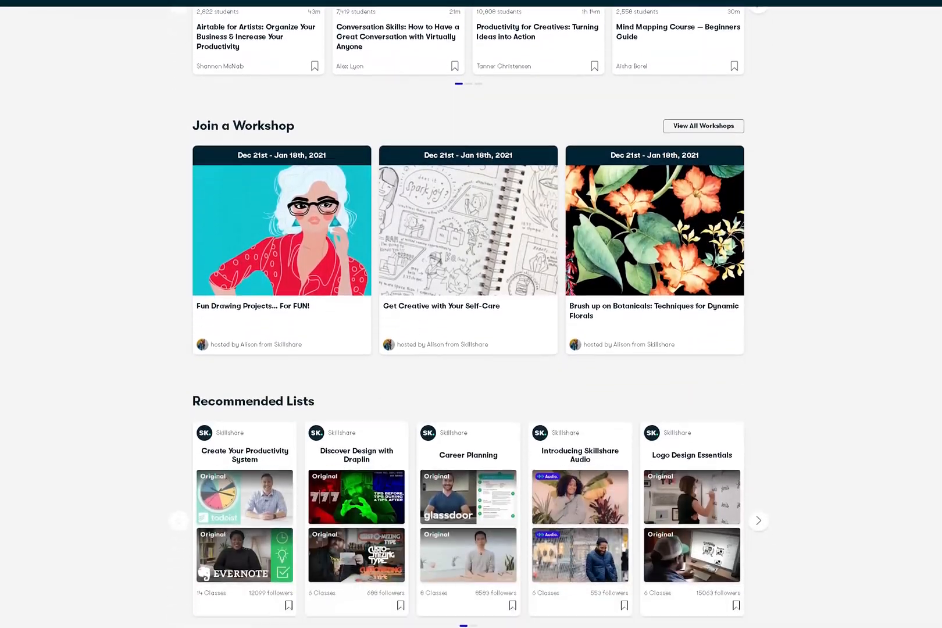
scroll(down, 3)
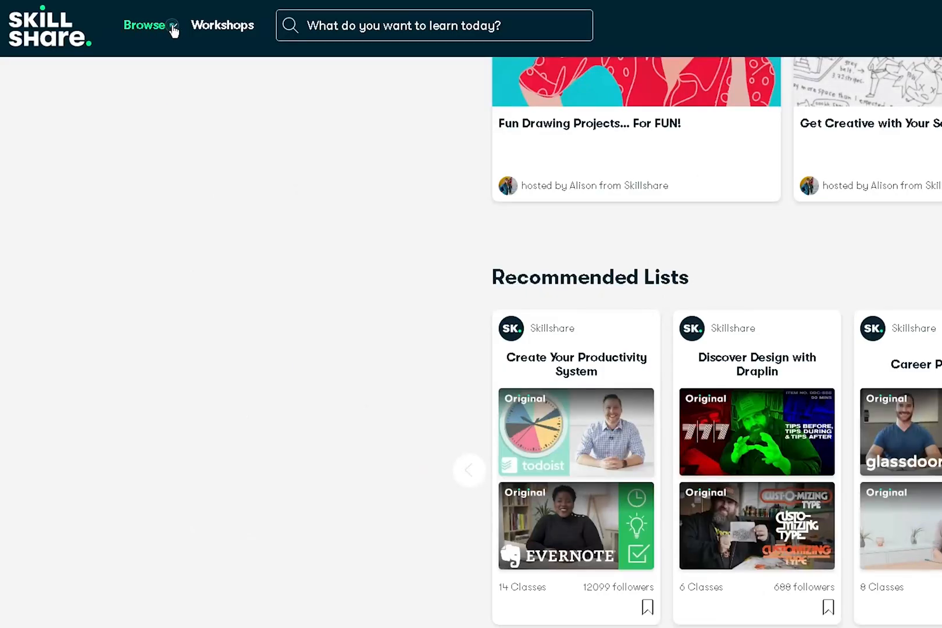
click(143, 26)
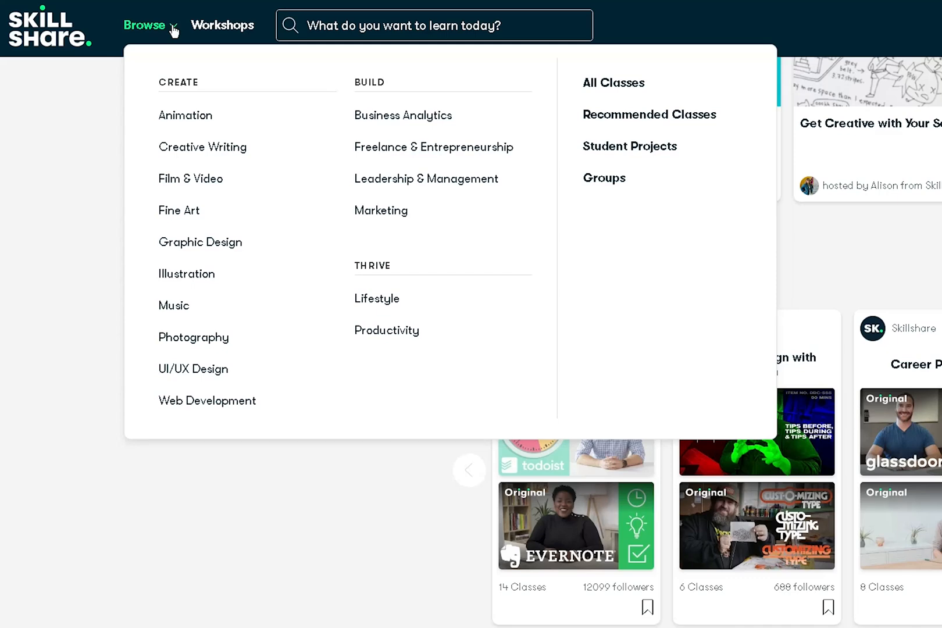
click(613, 83)
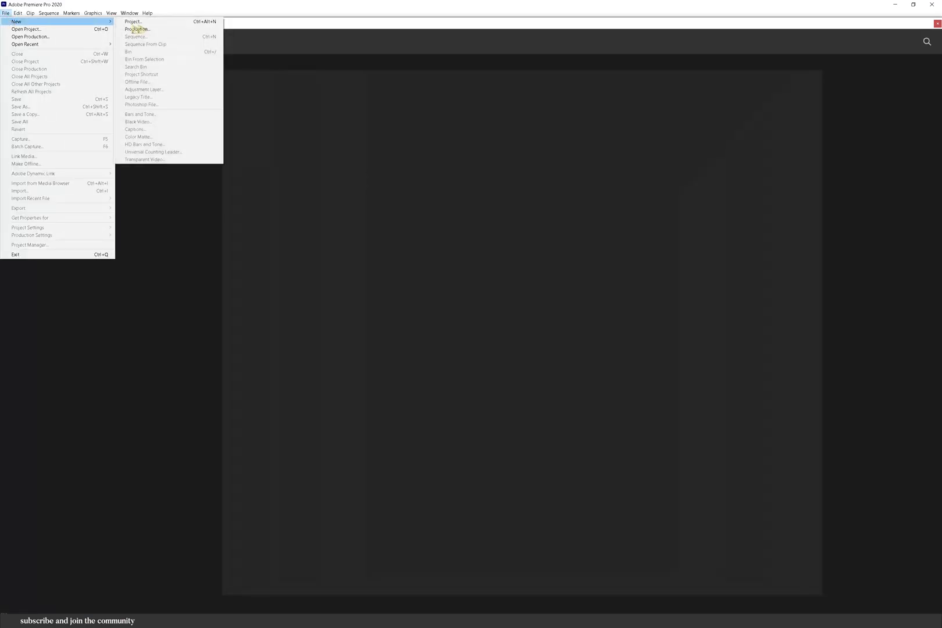
- Create a new project named Animation and import the fifteen Enscape render images
click(133, 22)
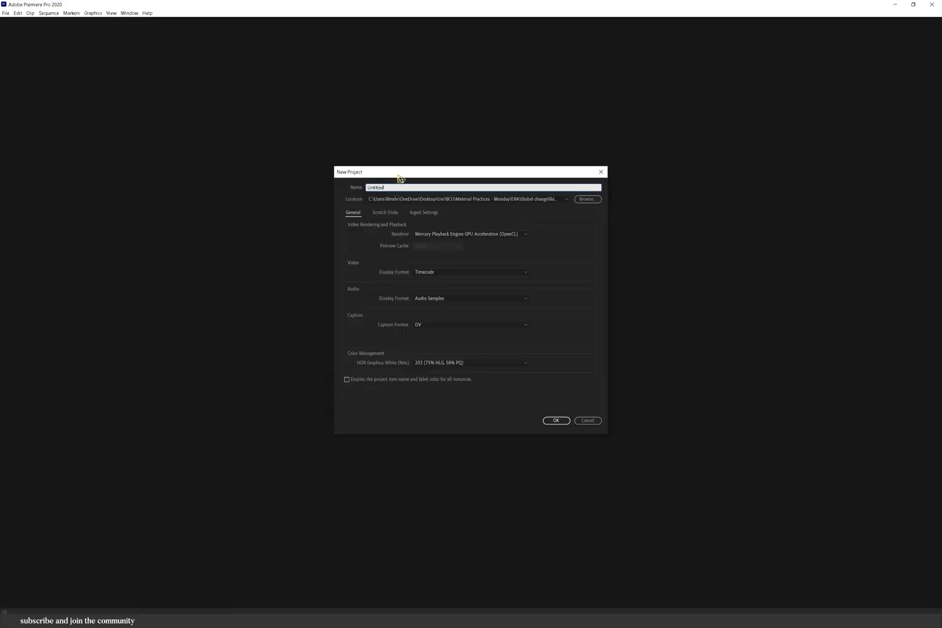
click(555, 420)
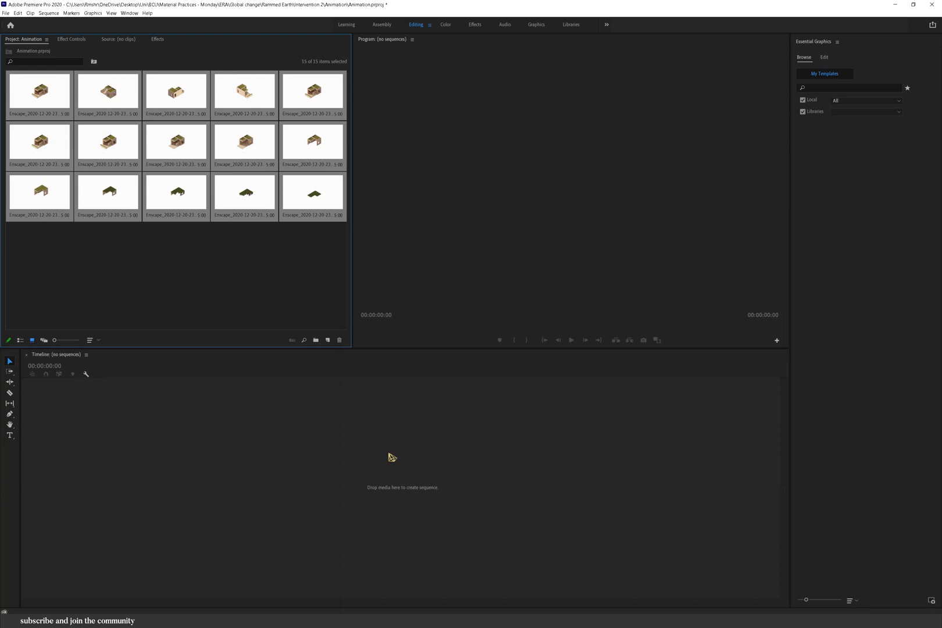
mouse_move(383, 489)
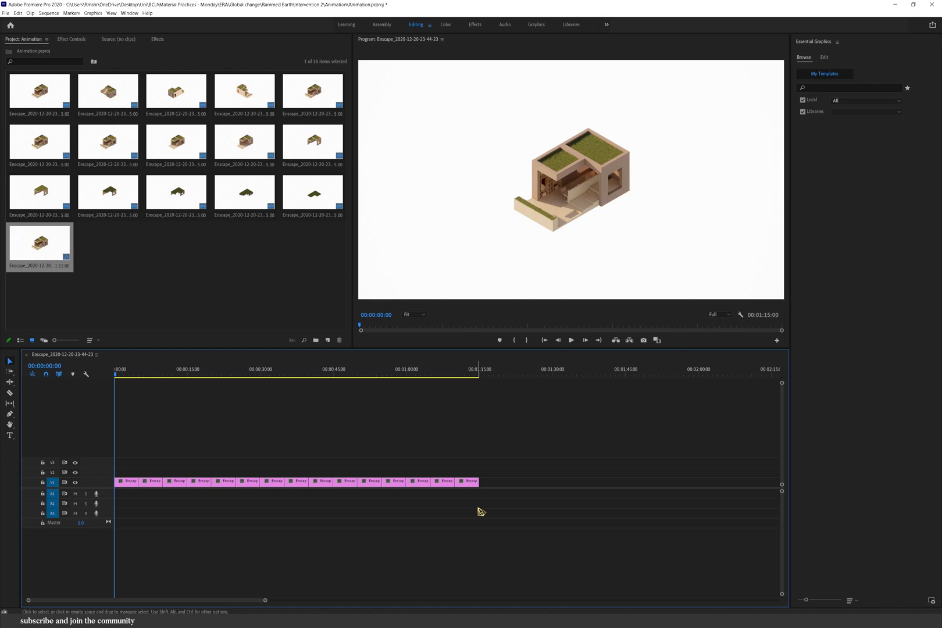
- Select all fifteen render images and lay them end to end as a new timeline sequence
click(153, 482)
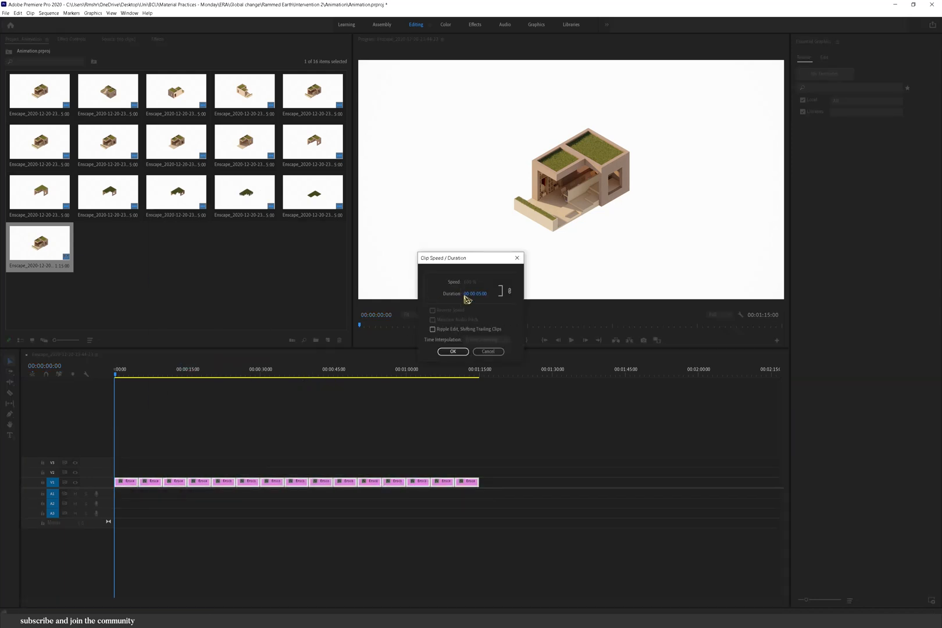
- Set every render clip's duration to 00:00:03:00 via Speed/Duration
text(00:00:03:00)
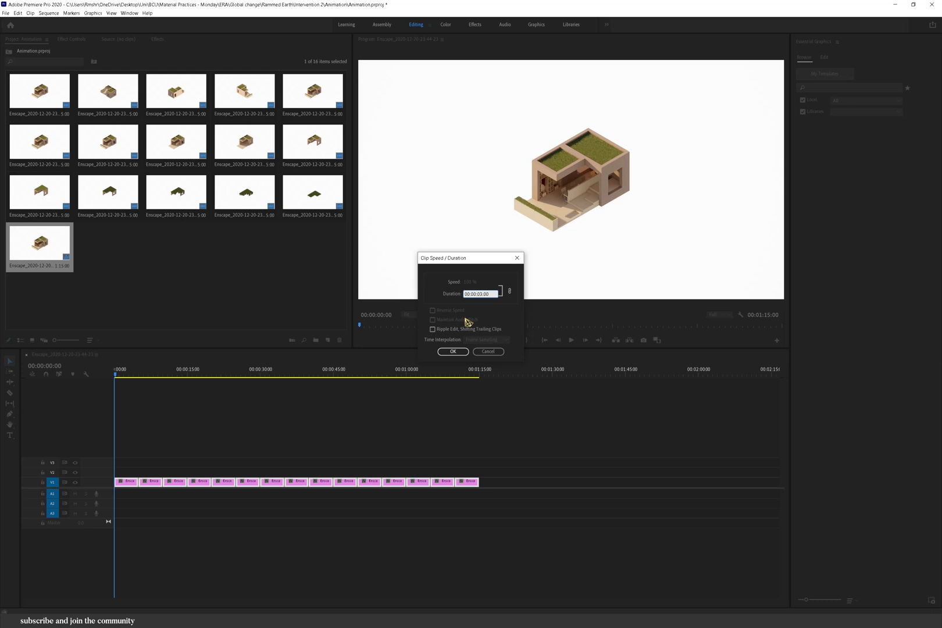
click(453, 351)
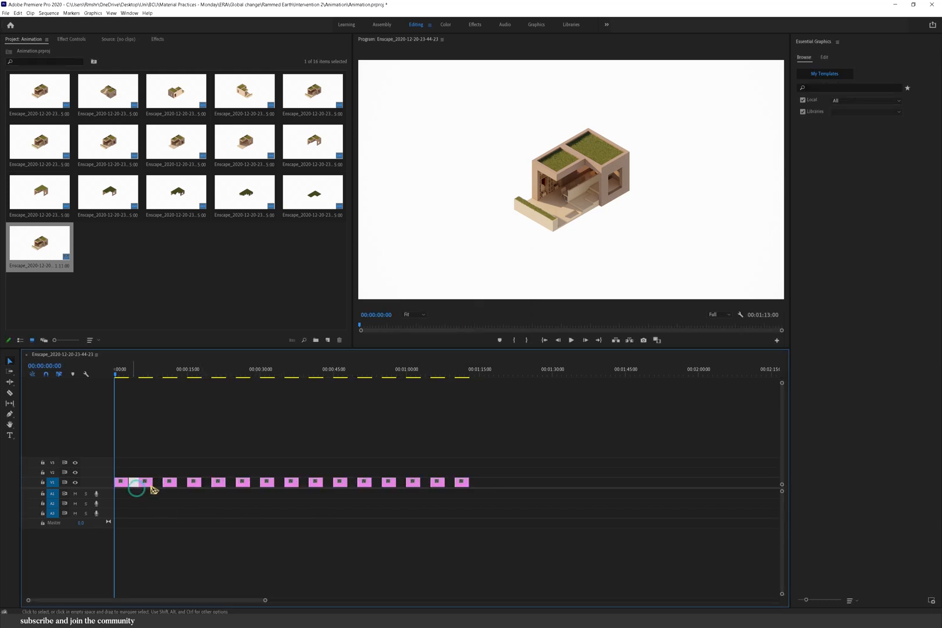
- Ripple-delete the gaps so the clips form a gap-free 45-second sequence and preview it
click(157, 375)
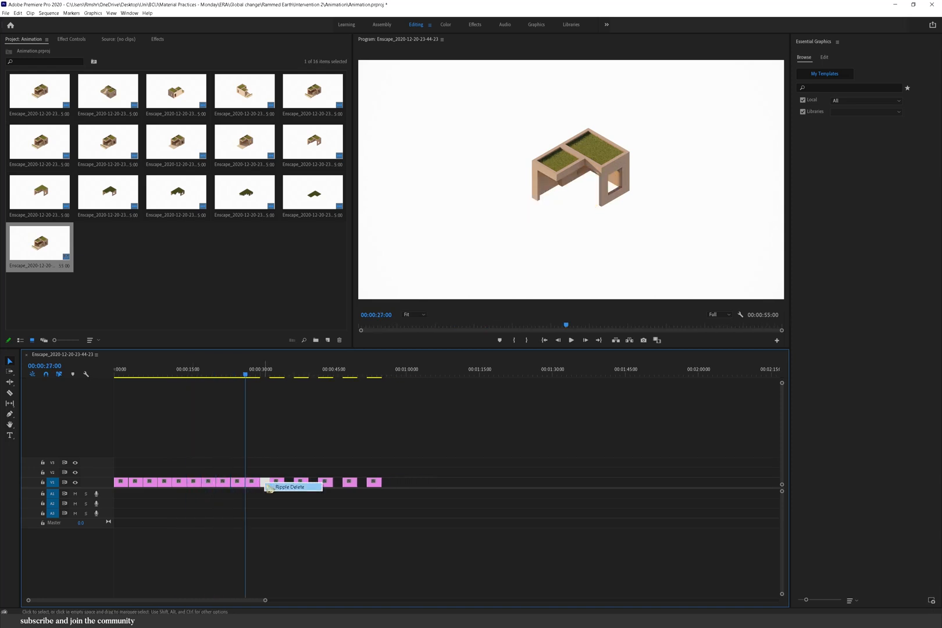
click(291, 488)
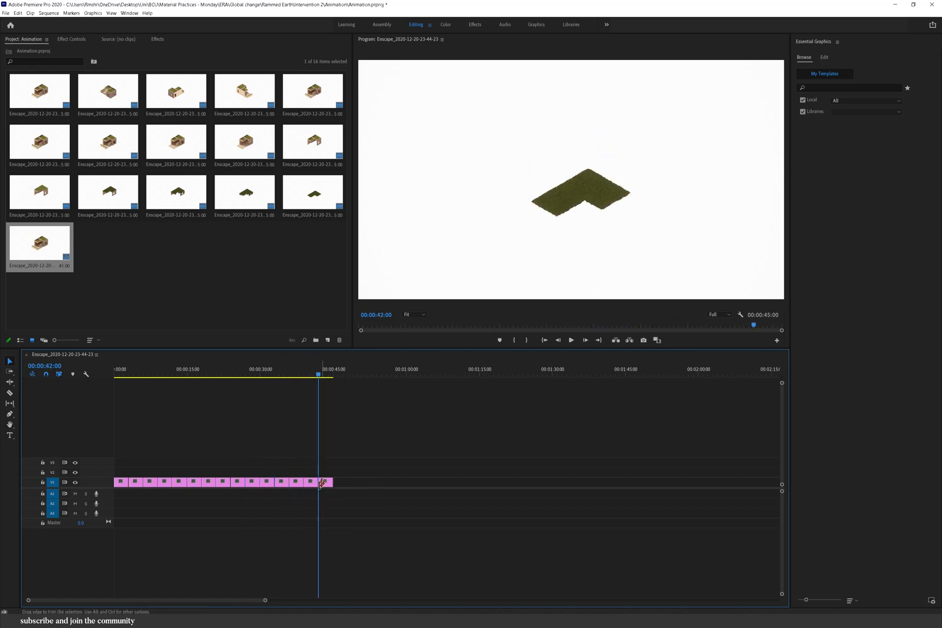
click(134, 374)
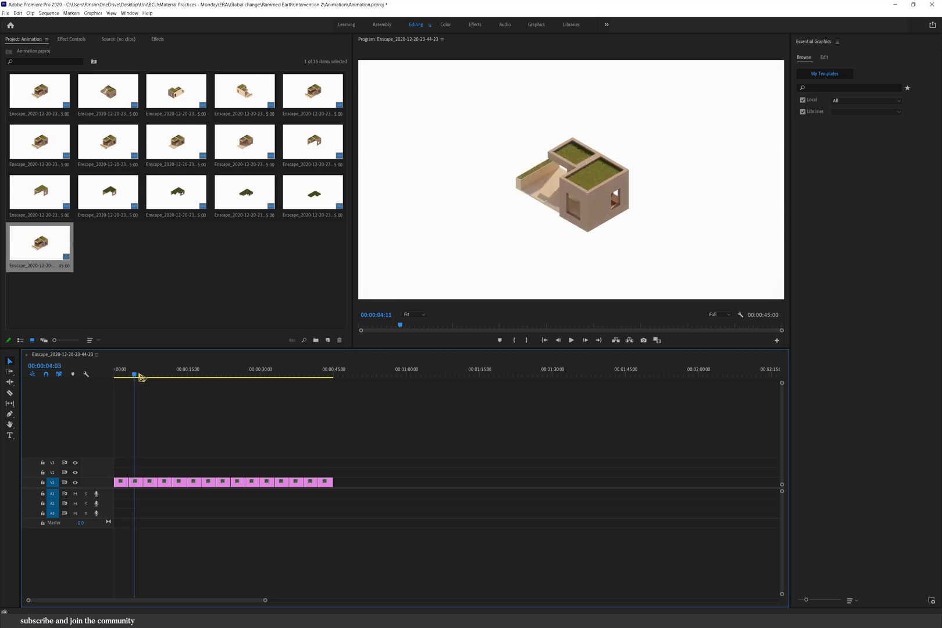
click(179, 375)
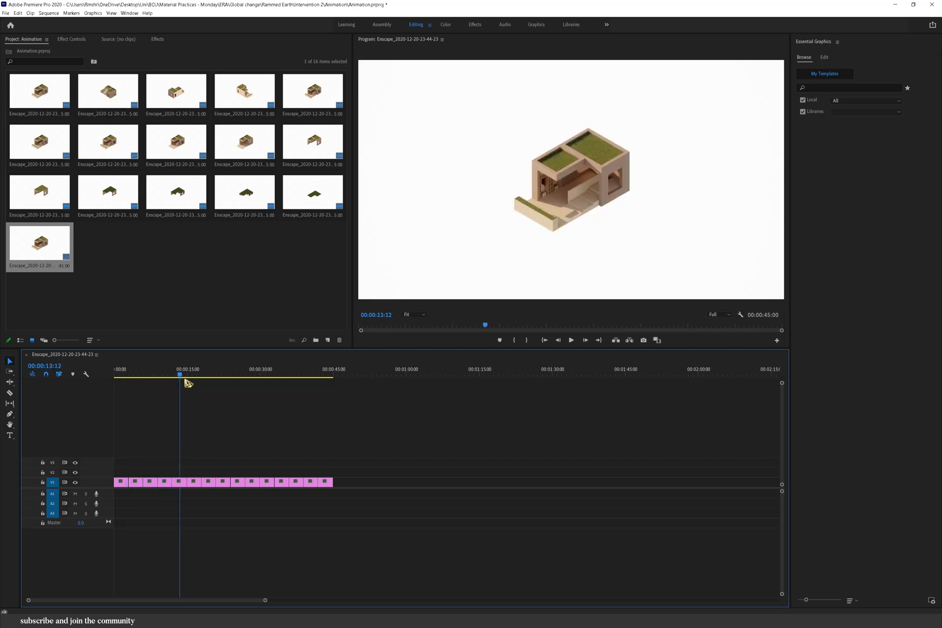
- Apply the default Cross Dissolve between every pair of render clips
click(255, 368)
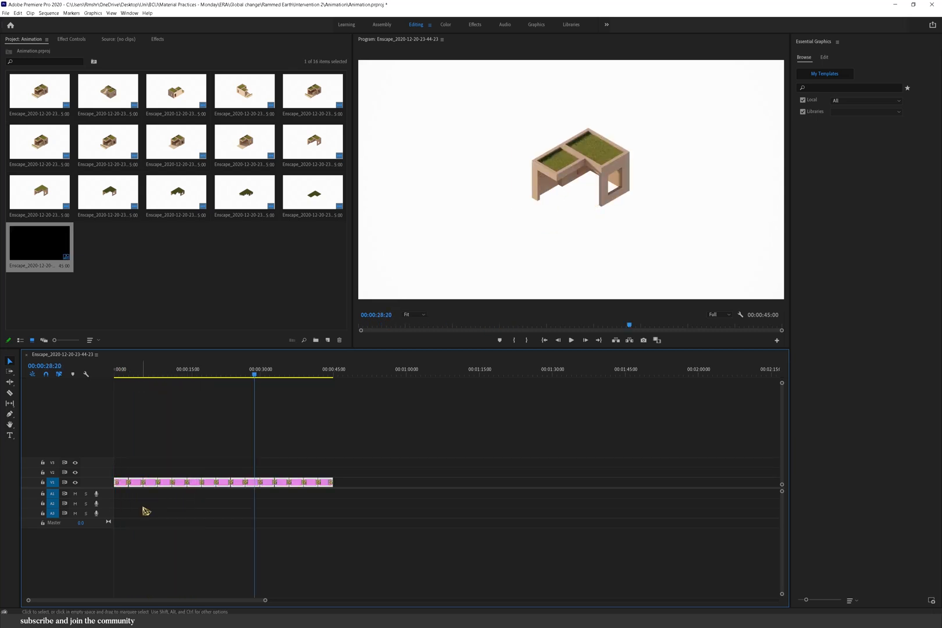
mouse_move(138, 512)
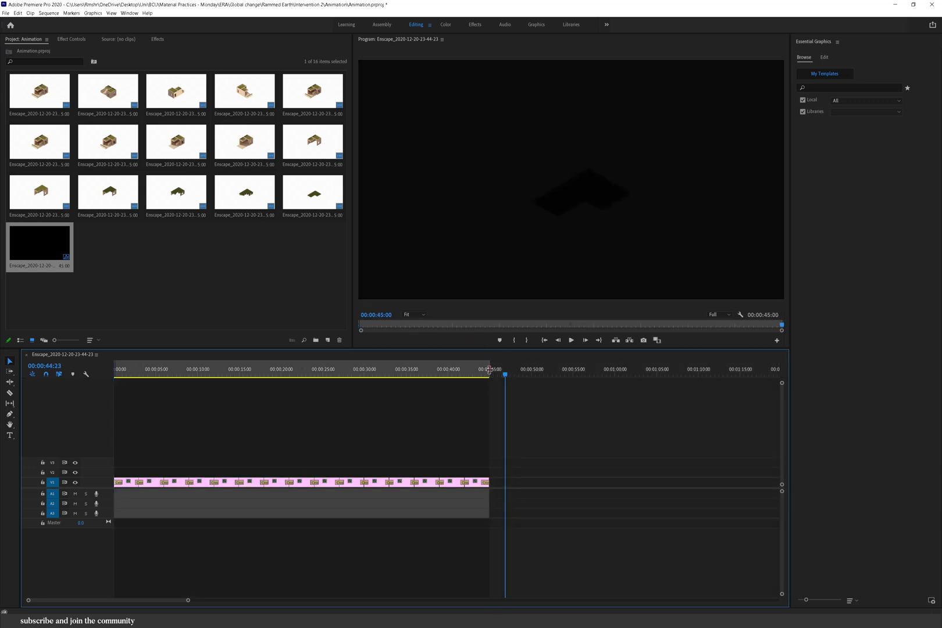
- Set the sequence timebase to 30.00 frames per second in Sequence Settings
click(49, 13)
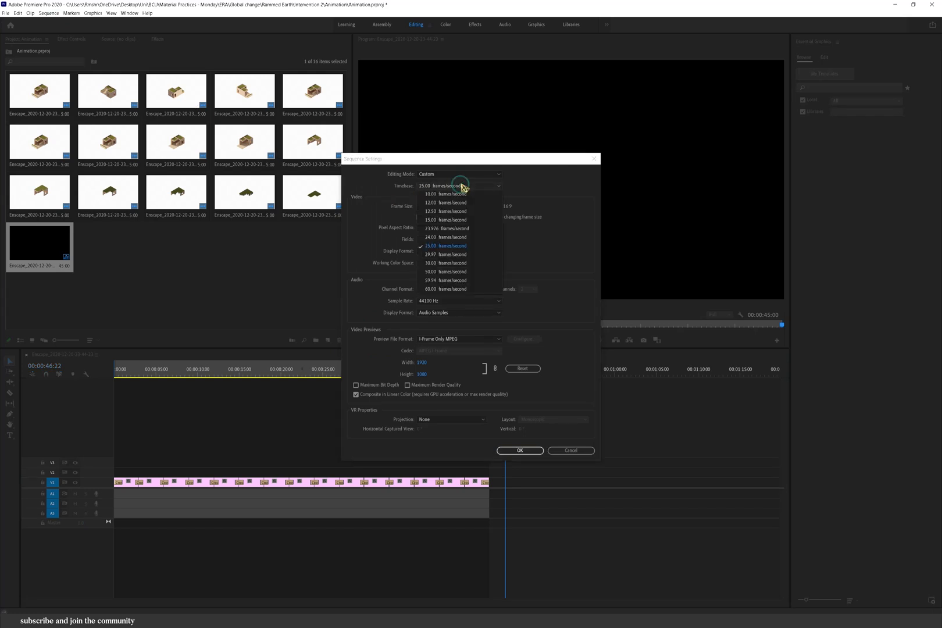
click(445, 263)
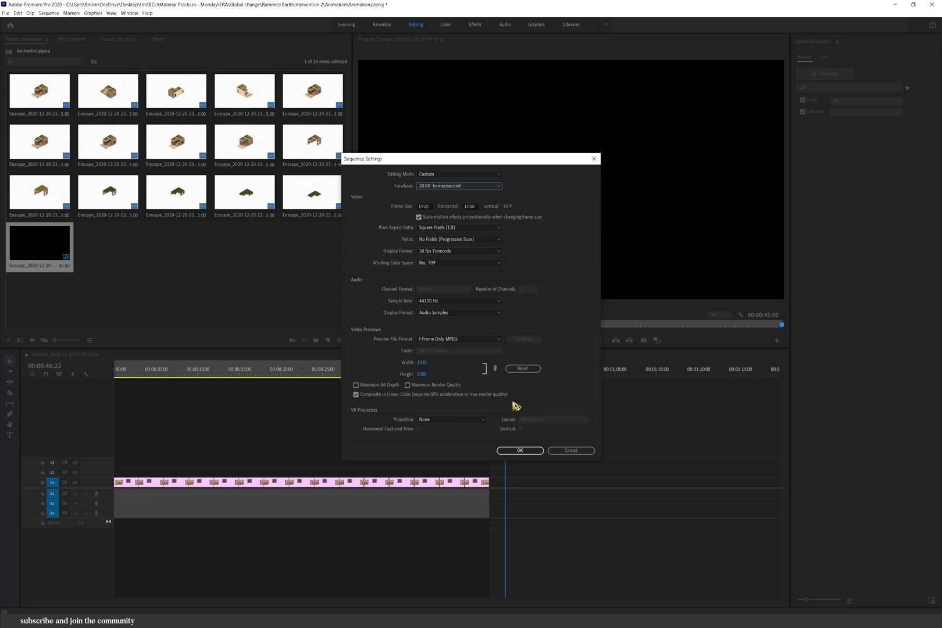
click(519, 451)
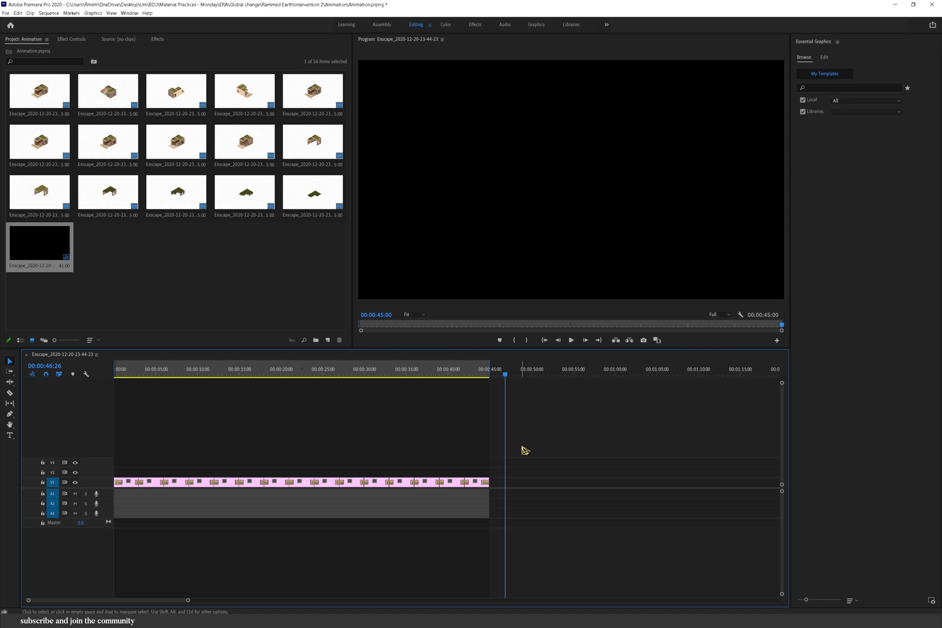
- Render In to Out so the 45-second sequence plays back smoothly
click(48, 12)
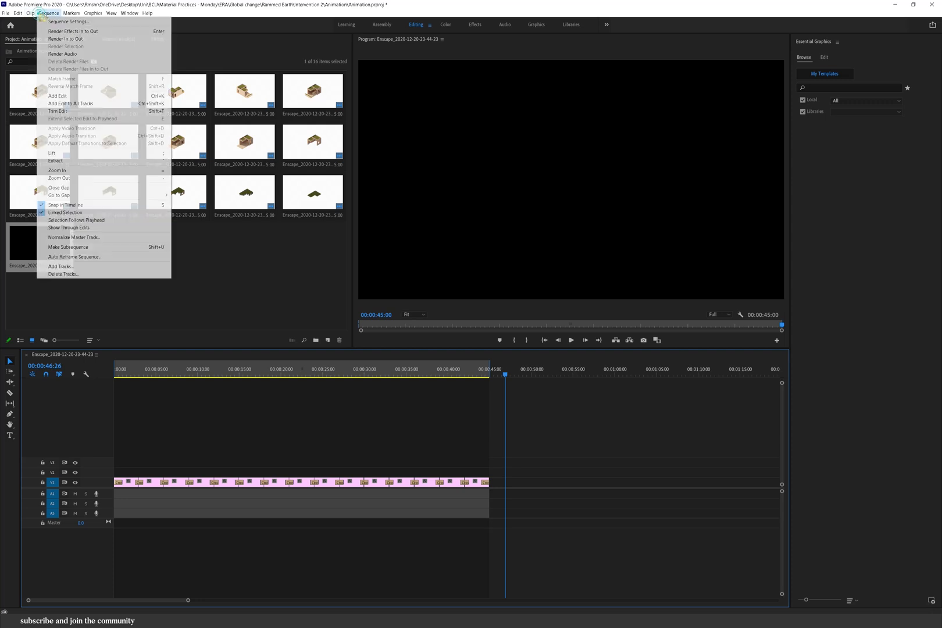
click(65, 40)
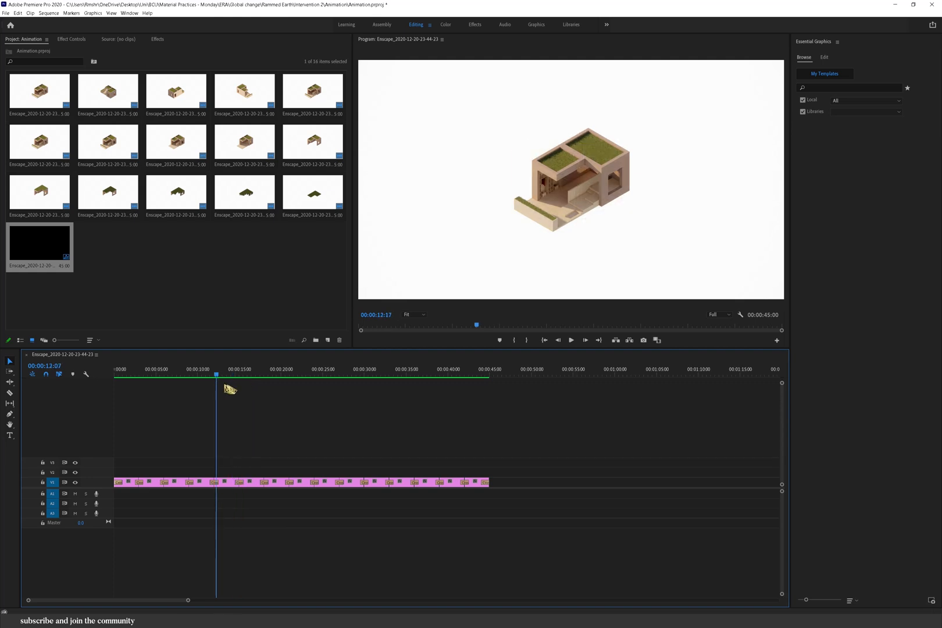
- Shorten the render clips with Ripple Edit so the sequence runs 34 seconds
click(230, 368)
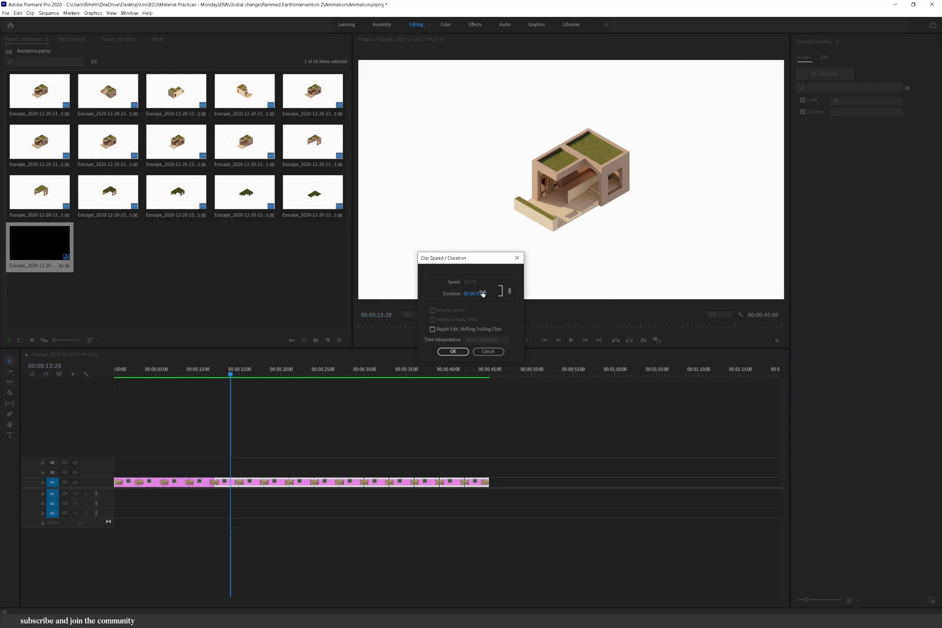
click(452, 351)
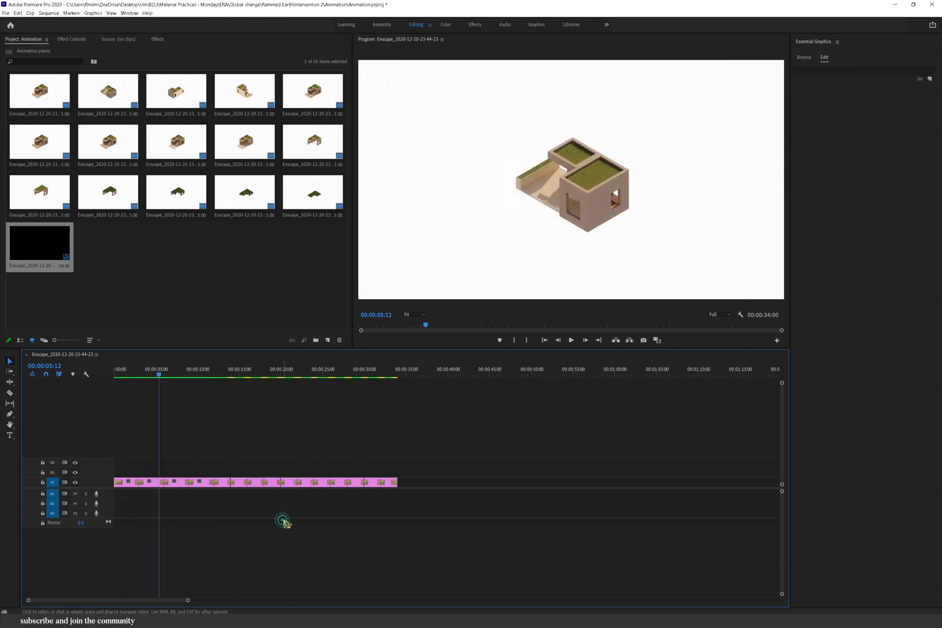
- Enlarge one clip's Scale in Effect Controls and paste that attribute onto all other clips
click(154, 481)
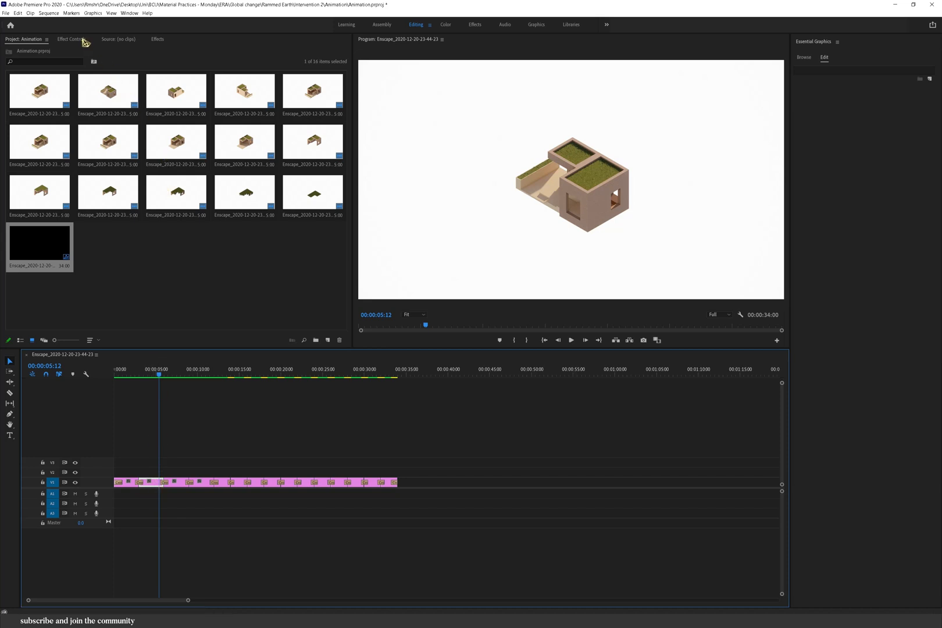
click(71, 39)
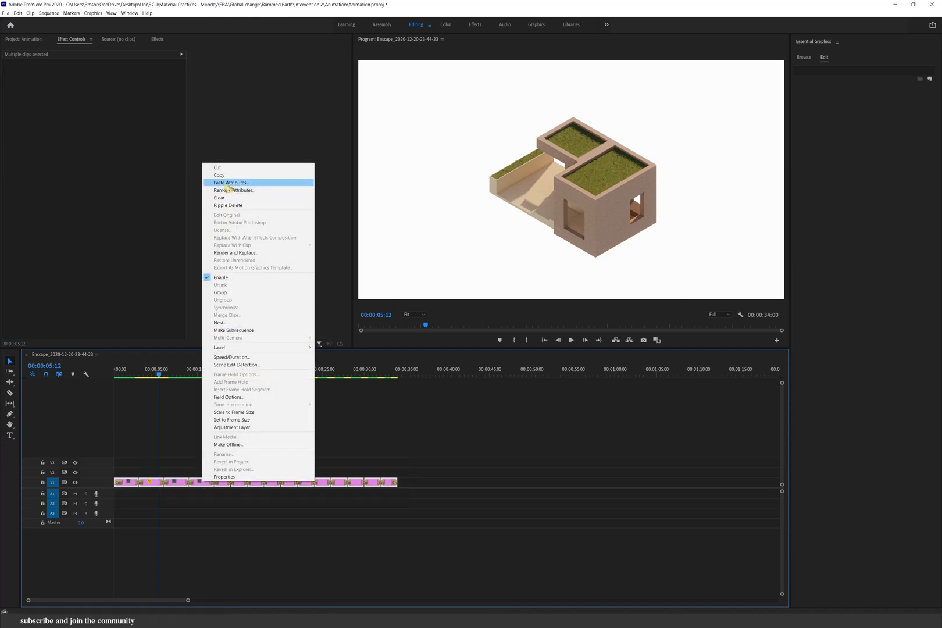
click(230, 183)
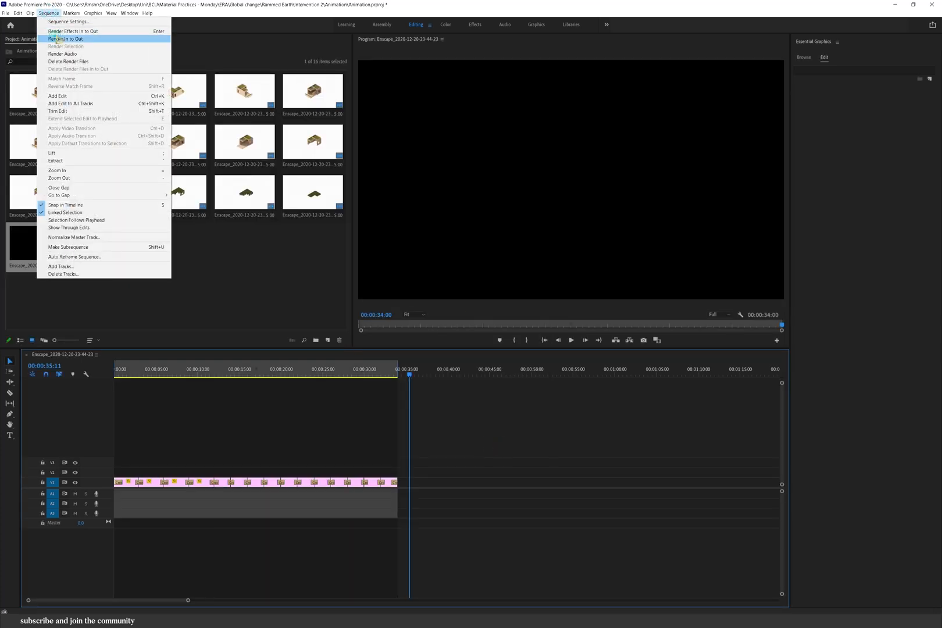
- Render previews of the resized sequence and place the music file on track A1
click(65, 39)
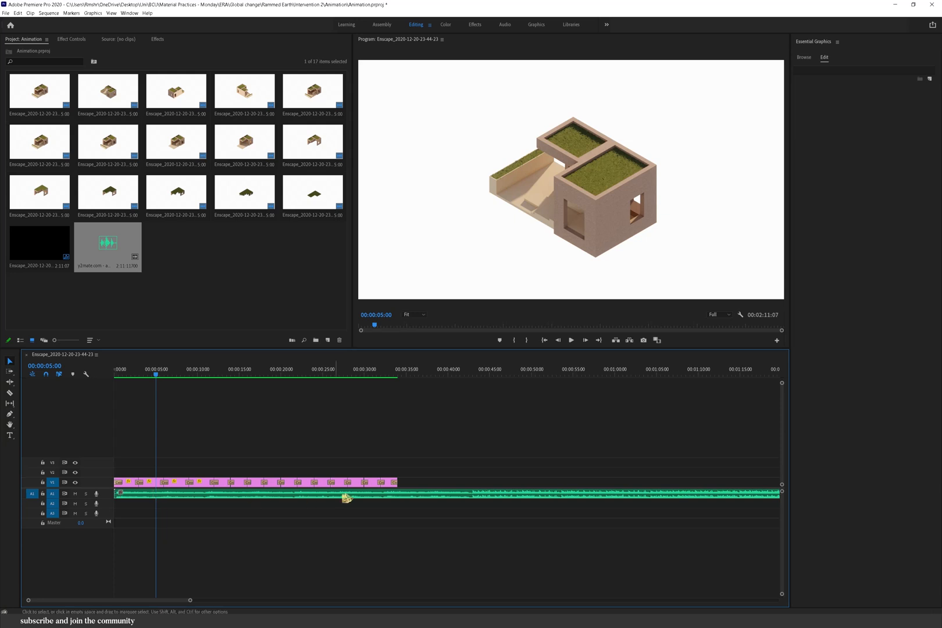
- Razor the music at 34 seconds and remove the leftover so it ends with the images
key(c)
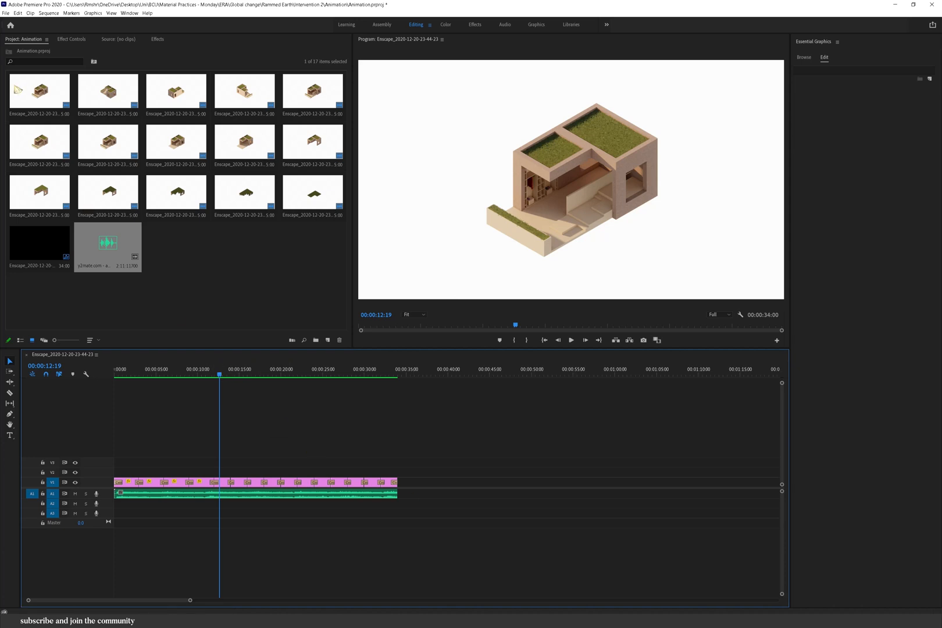
click(6, 13)
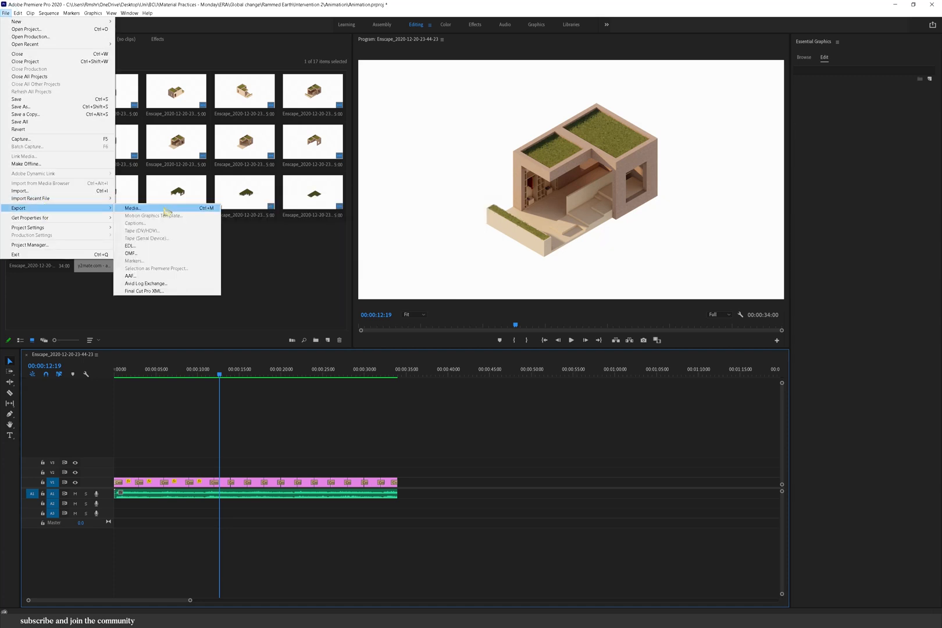
- Set the media export to H.264 with the Match Source – Medium bitrate preset
click(131, 208)
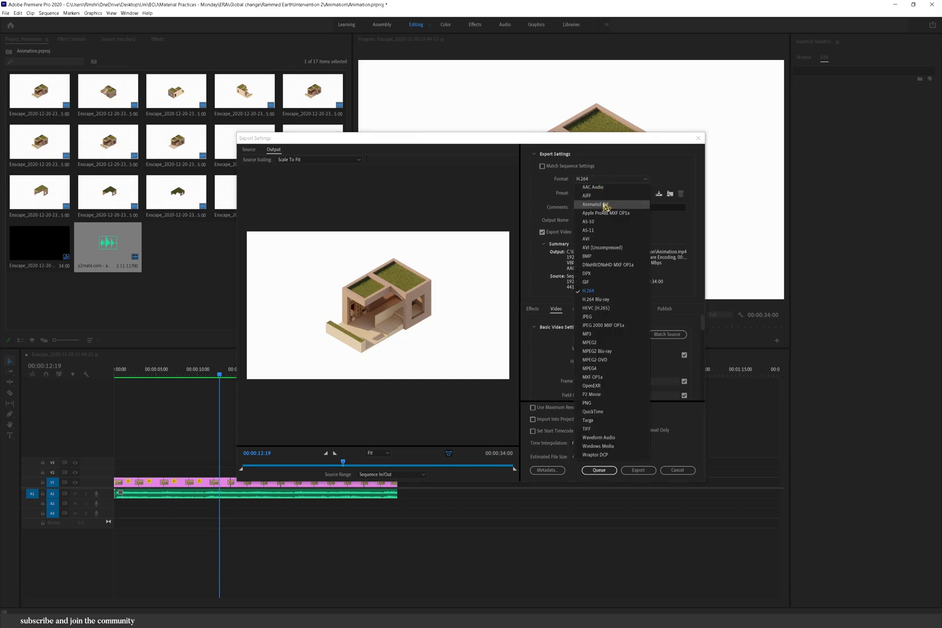
click(594, 204)
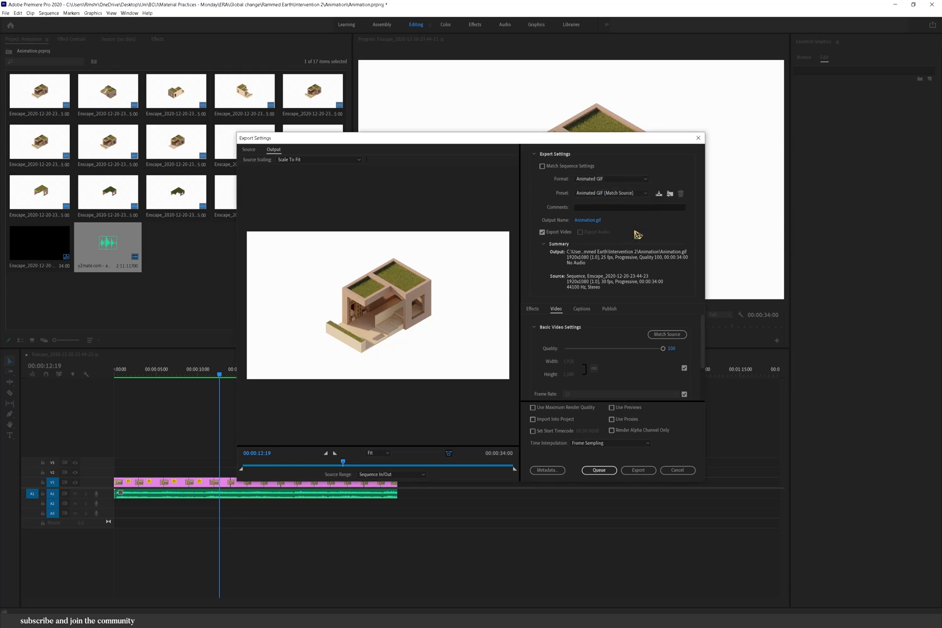
click(609, 178)
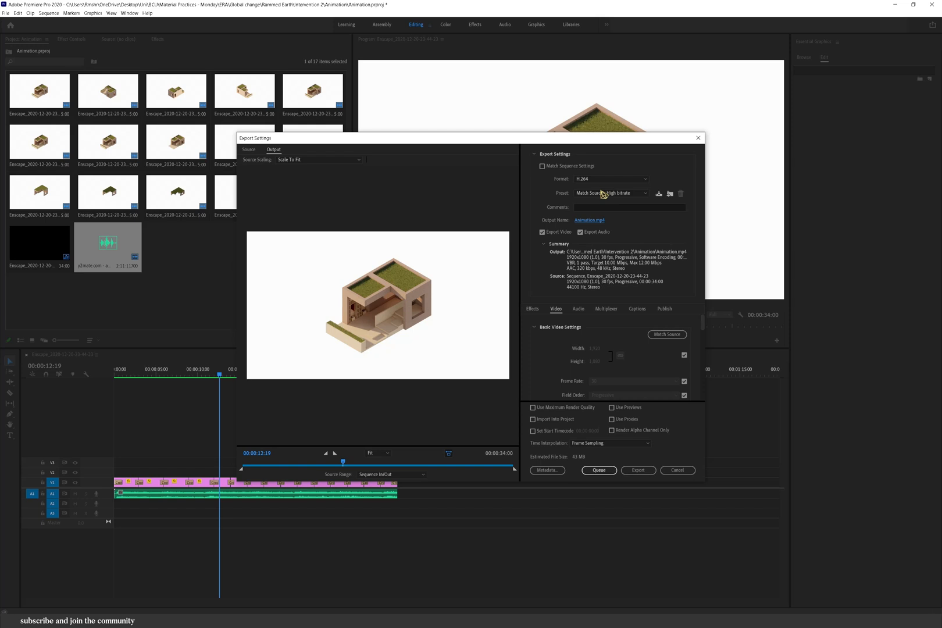
click(609, 193)
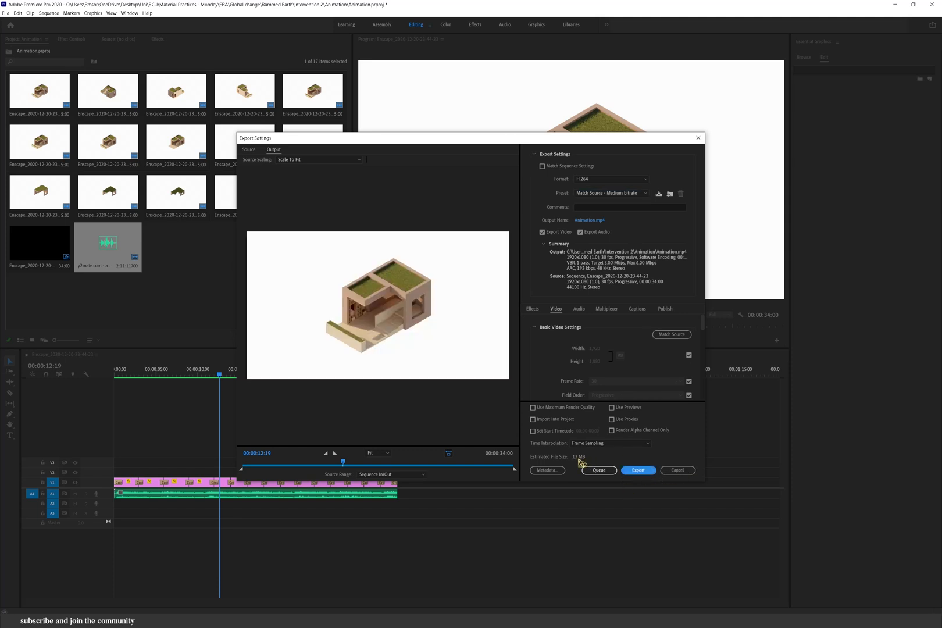
- Enable Use Maximum Render Quality and start exporting Animation.mp4
click(533, 407)
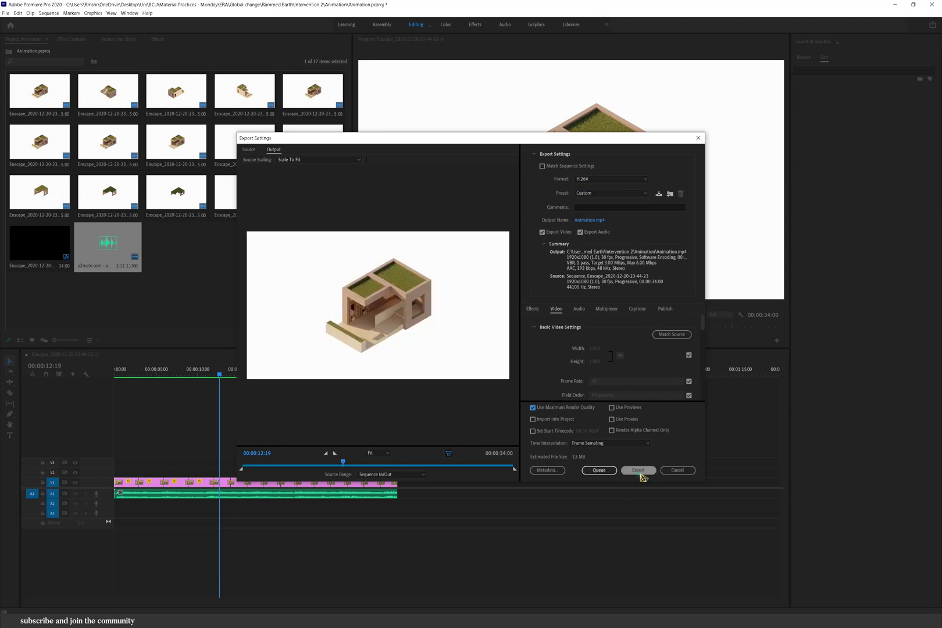
click(638, 469)
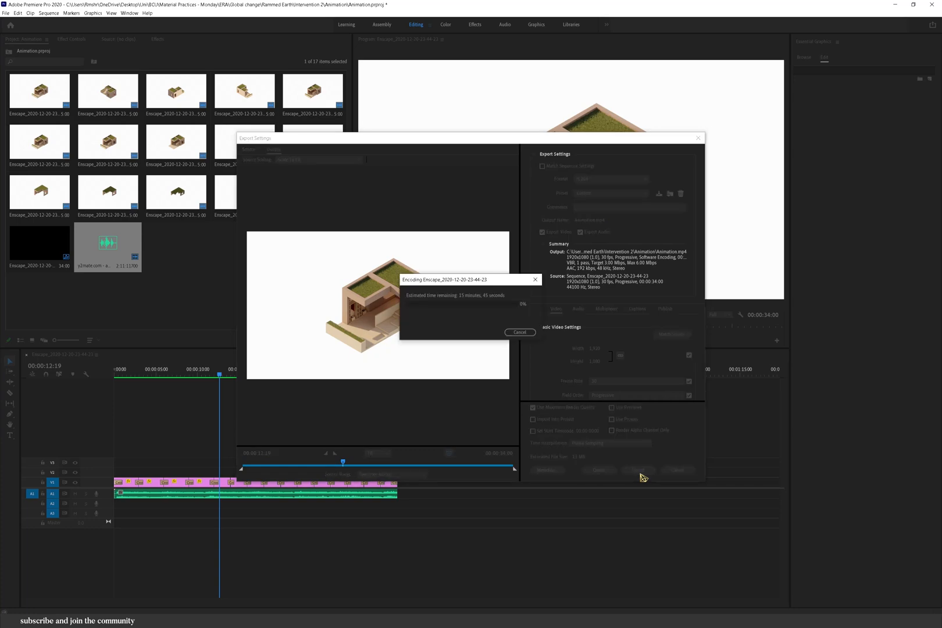